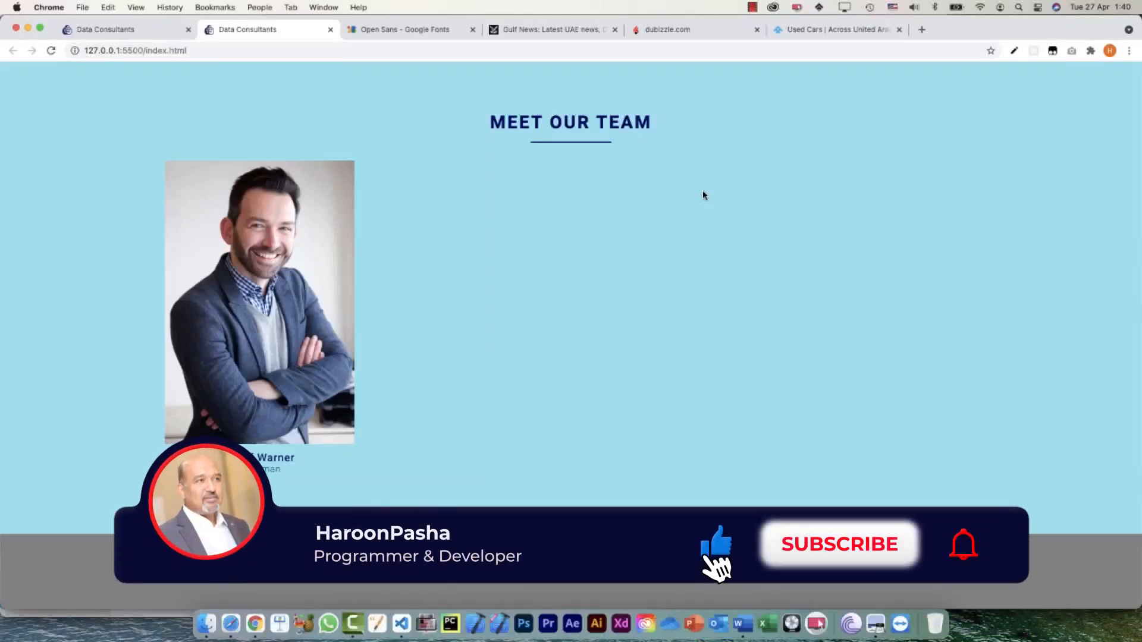
Review the Meet Our Team card in Chrome and switch to Visual Studio Code
left_click(840, 545)
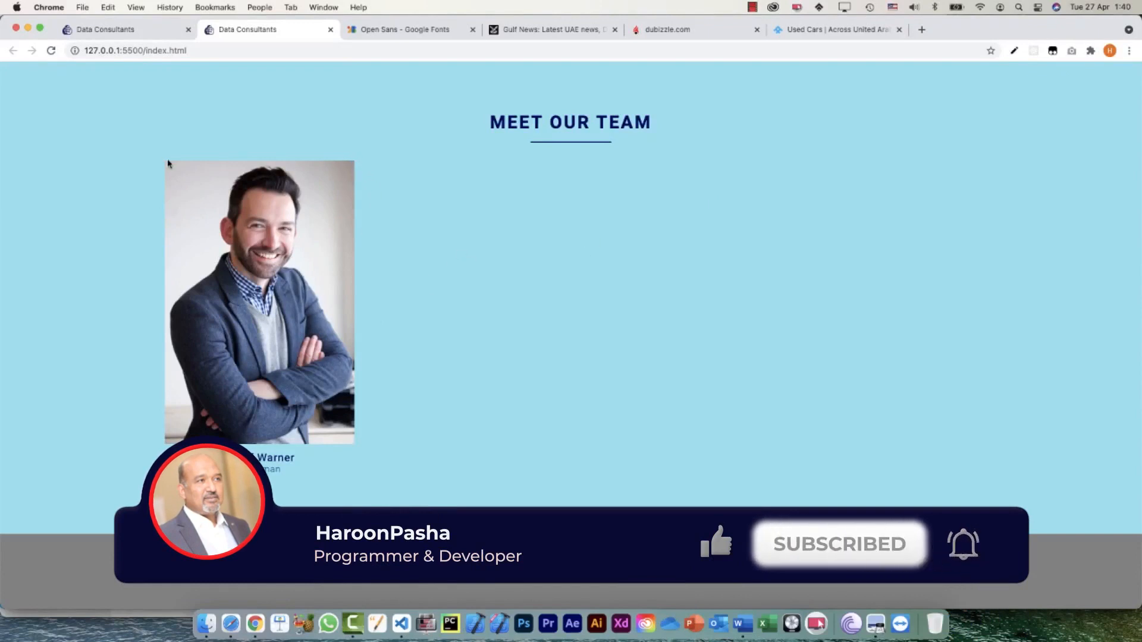
mouse_move(372, 175)
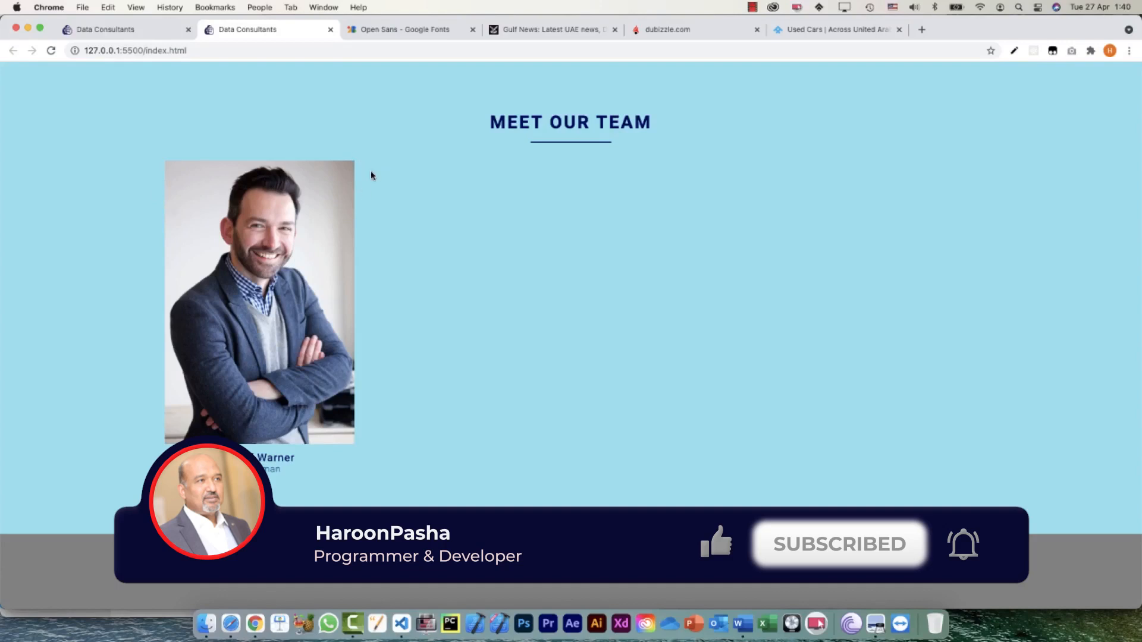
key("Cmd+Tab")
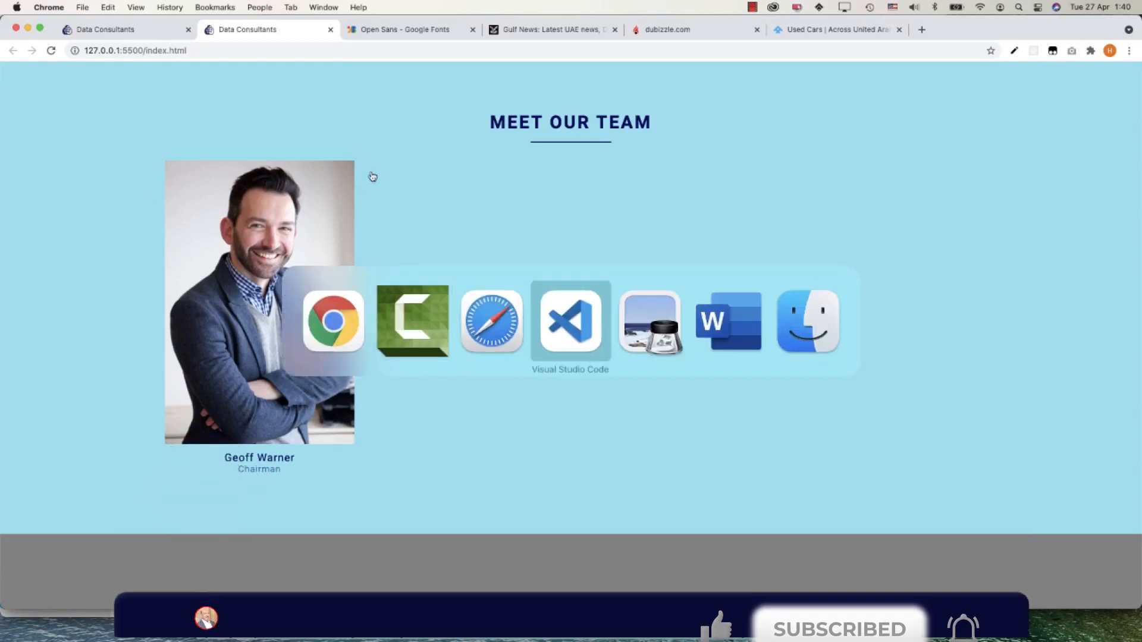
Add border: 3px to the .team-card-img rule, then try 30px
left_click(570, 324)
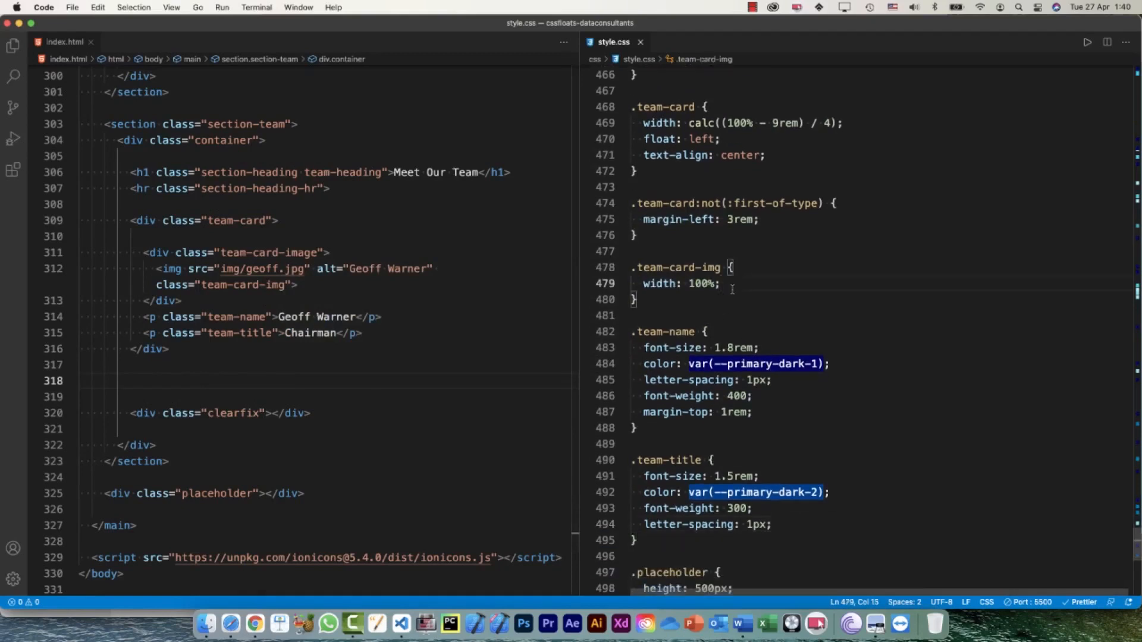
type("borde")
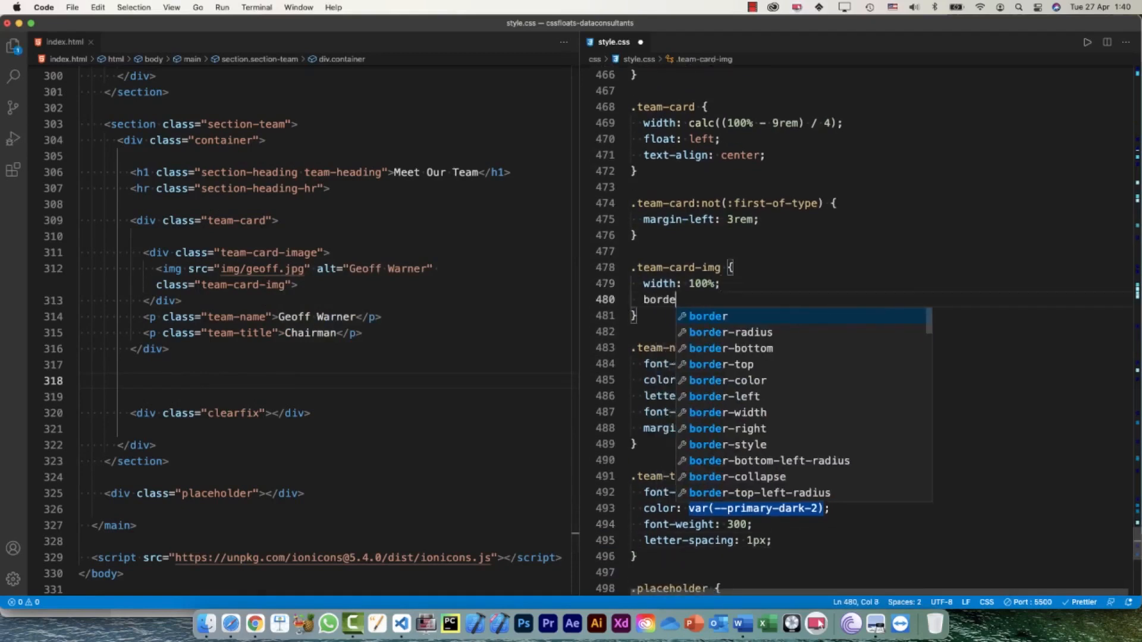
type("r: 3px;")
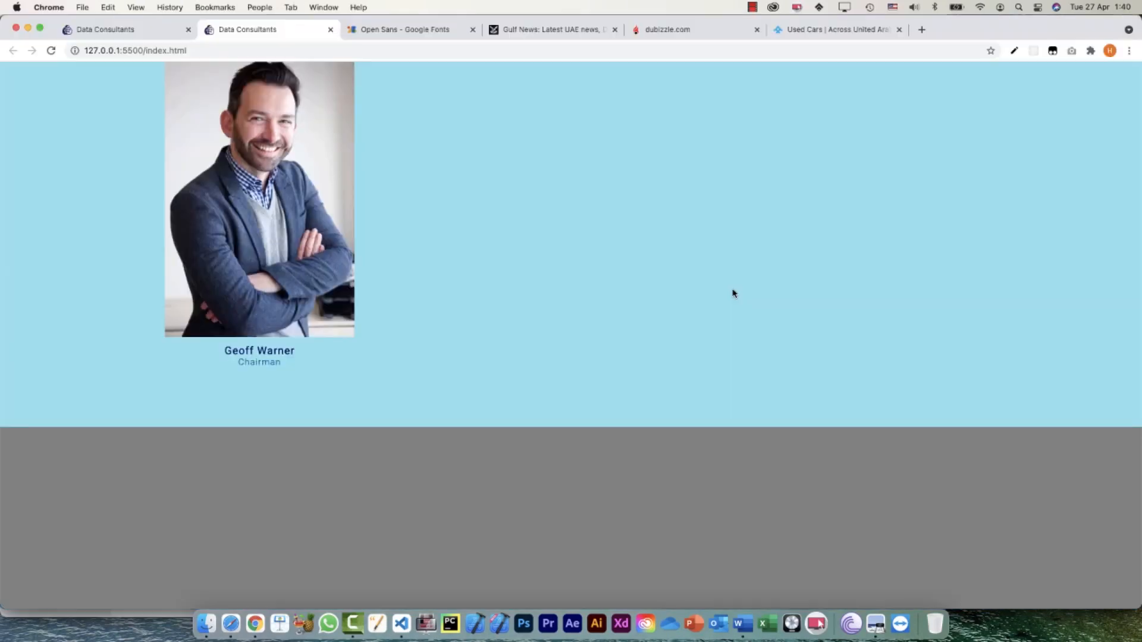
scroll("up", 3)
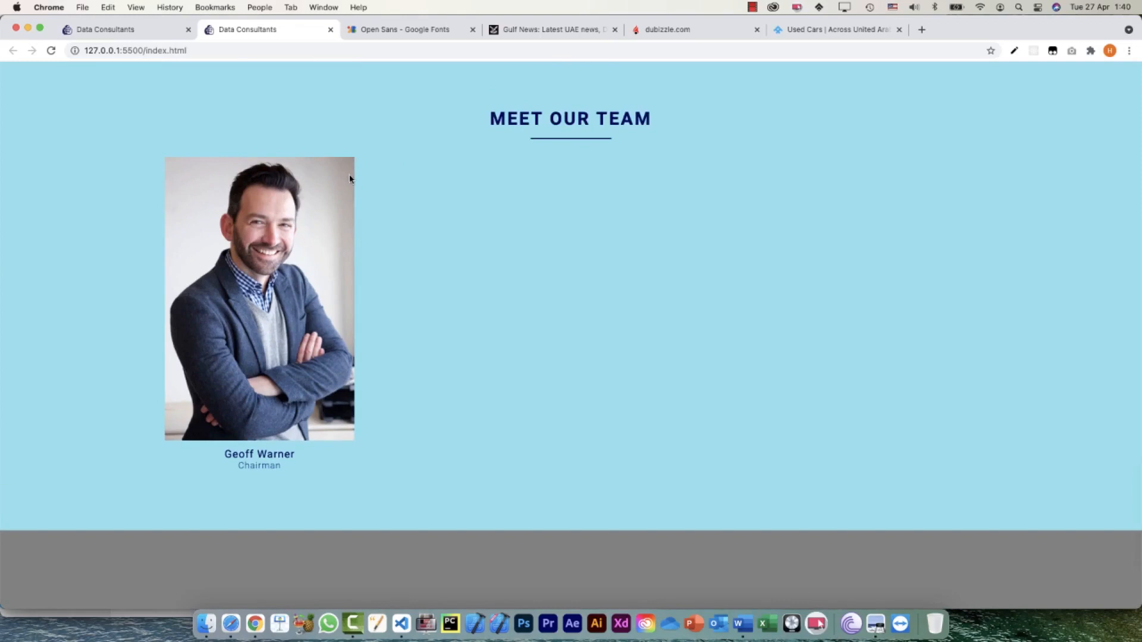
left_click(851, 623)
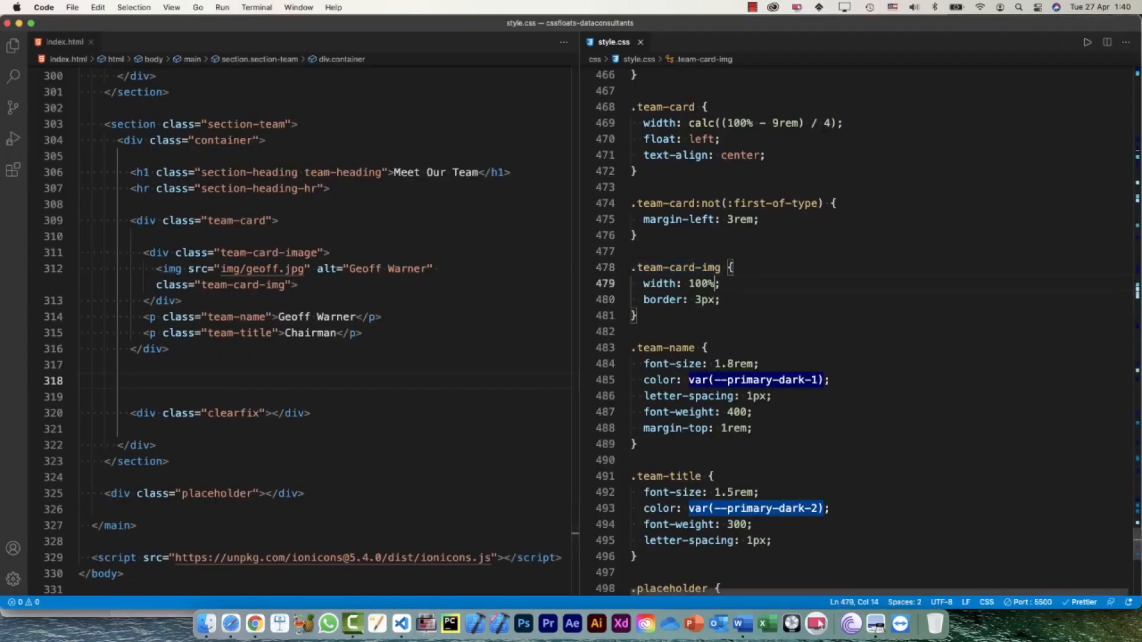
type("0")
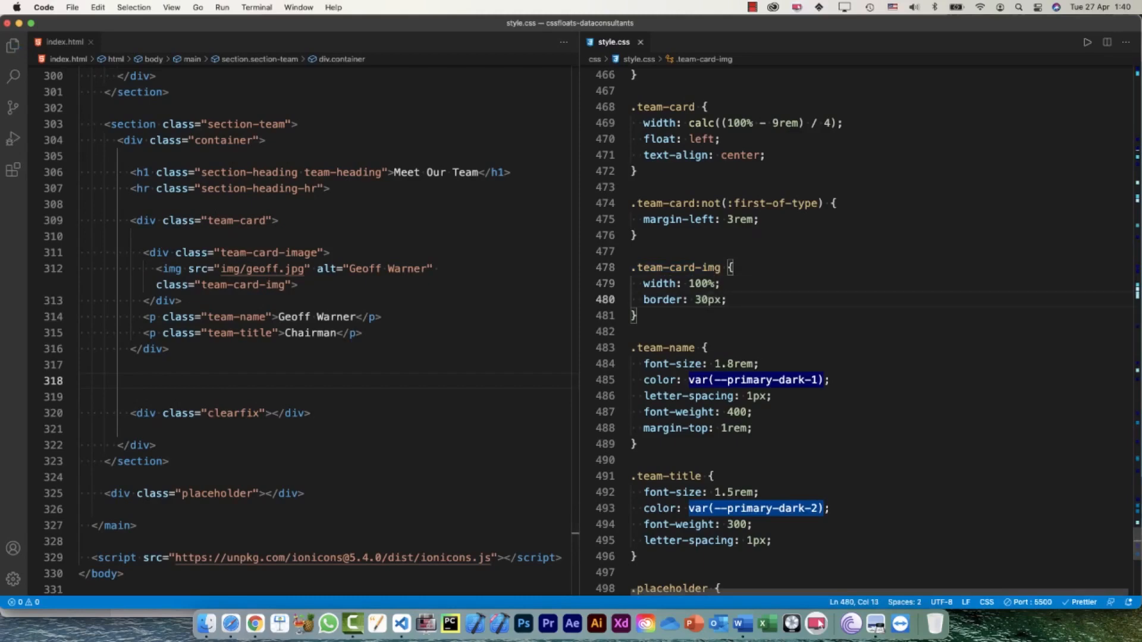
Change the declaration to border-radius: 3px for slightly rounded photo corners
left_click(728, 299)
type("-")
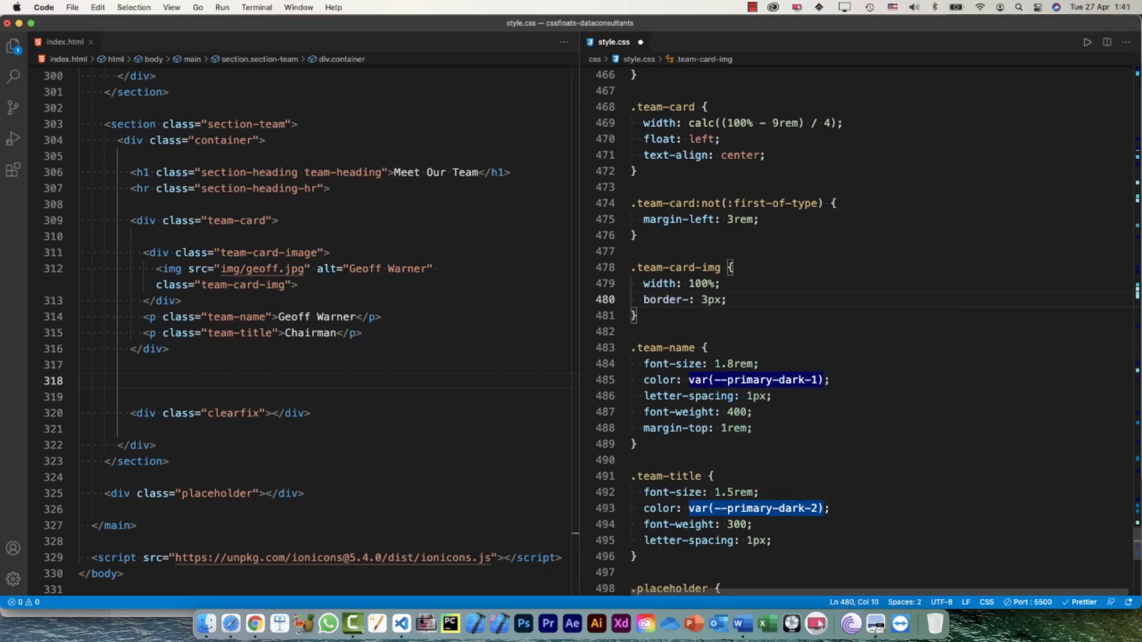
type("radius")
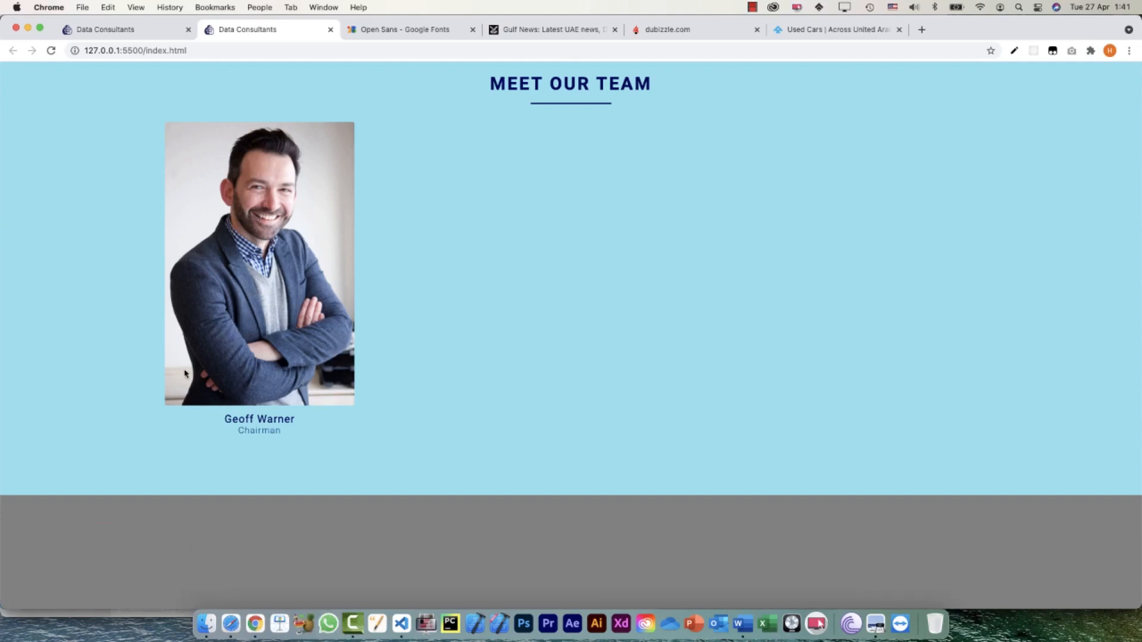
mouse_move(198, 384)
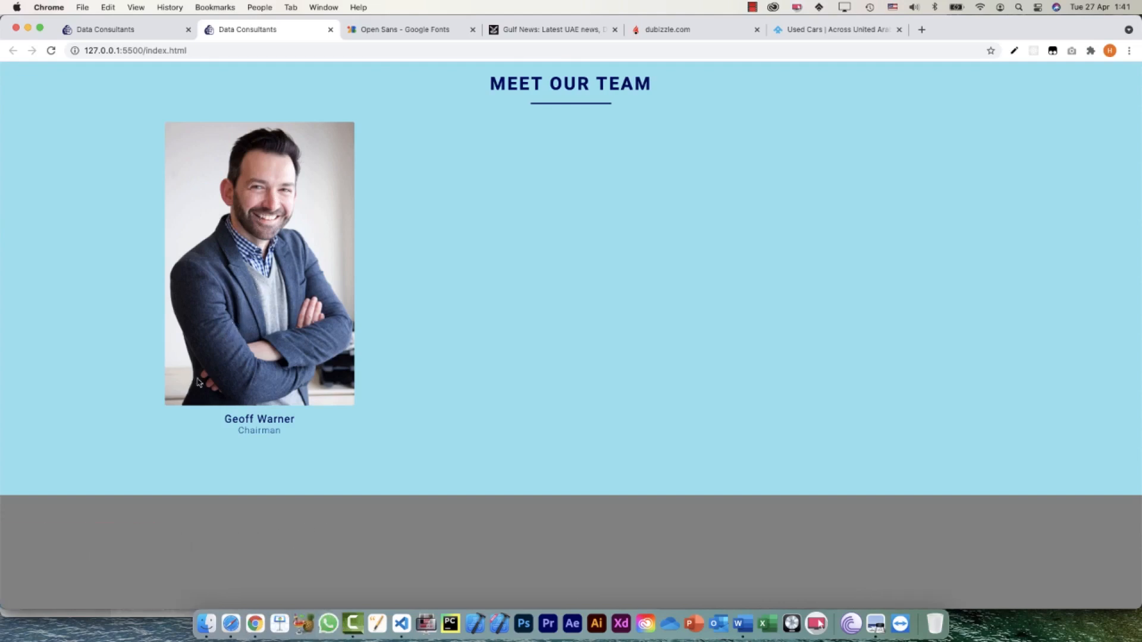
mouse_move(184, 417)
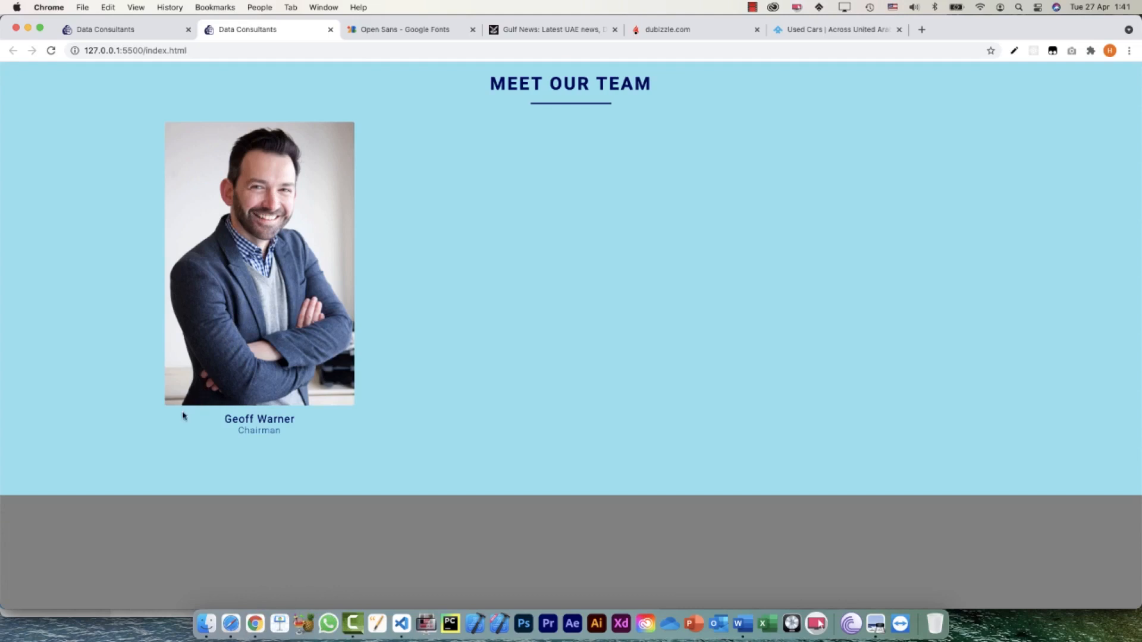
mouse_move(173, 420)
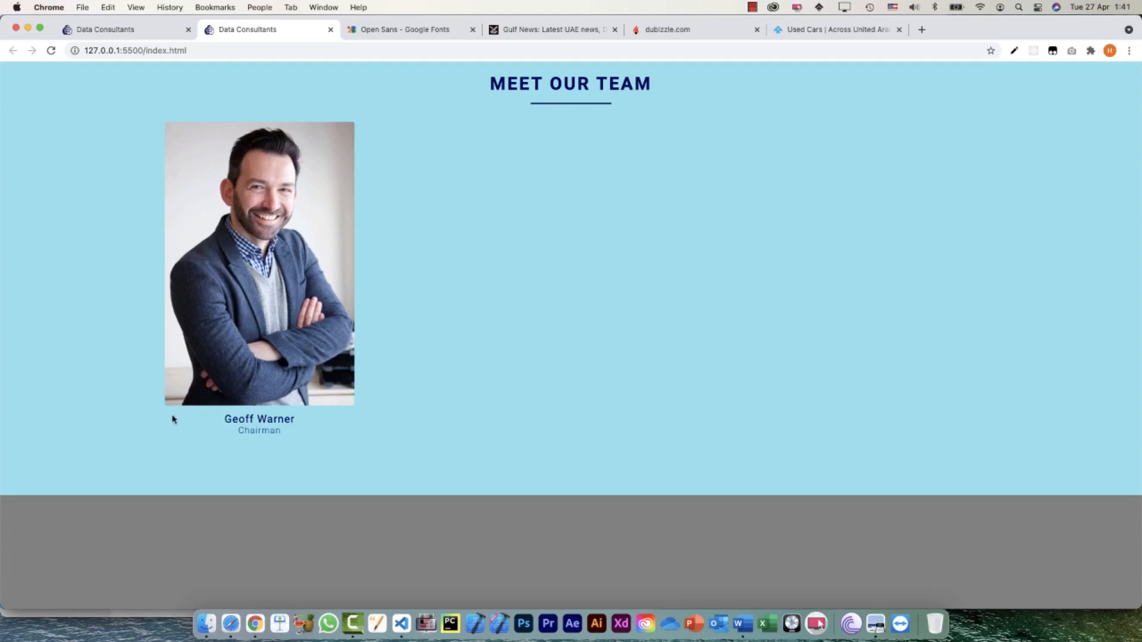
mouse_move(367, 455)
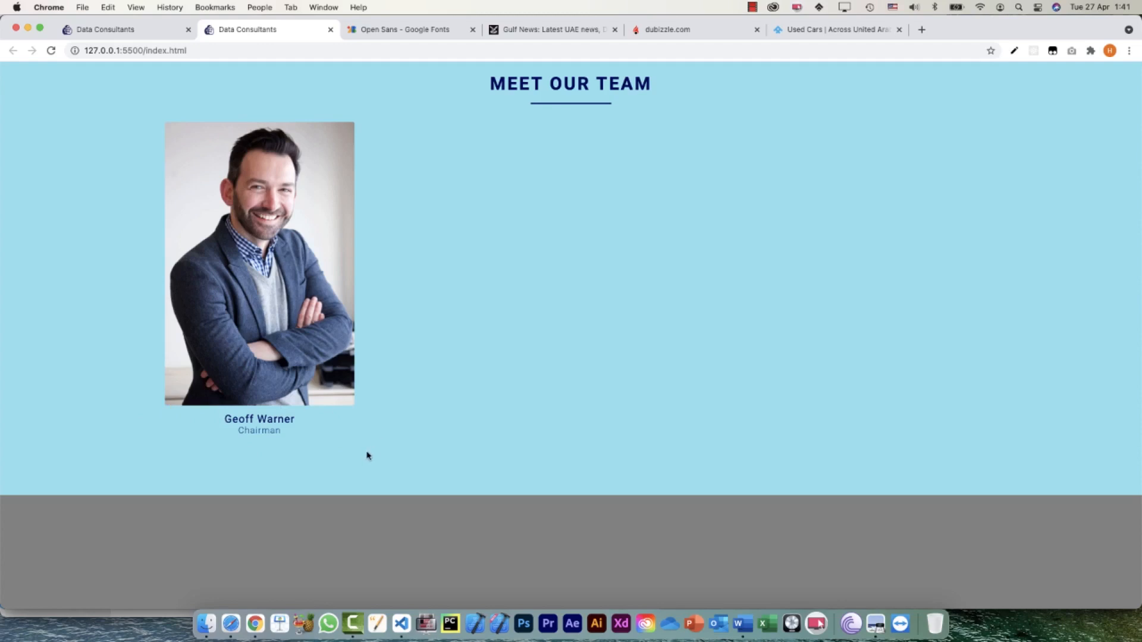
mouse_move(373, 428)
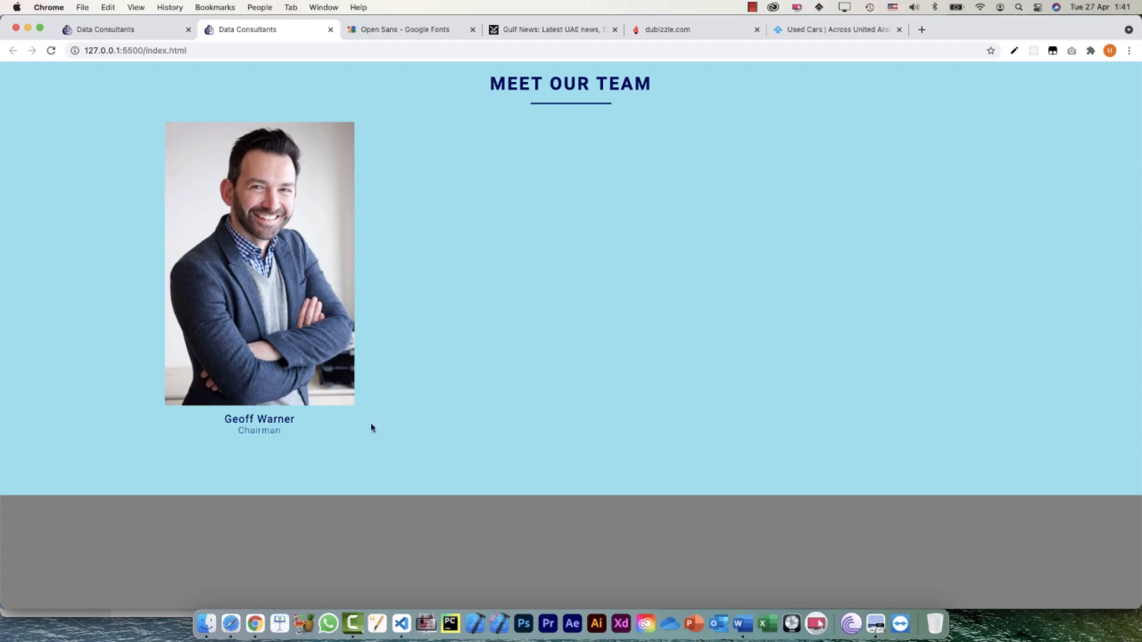
mouse_move(222, 391)
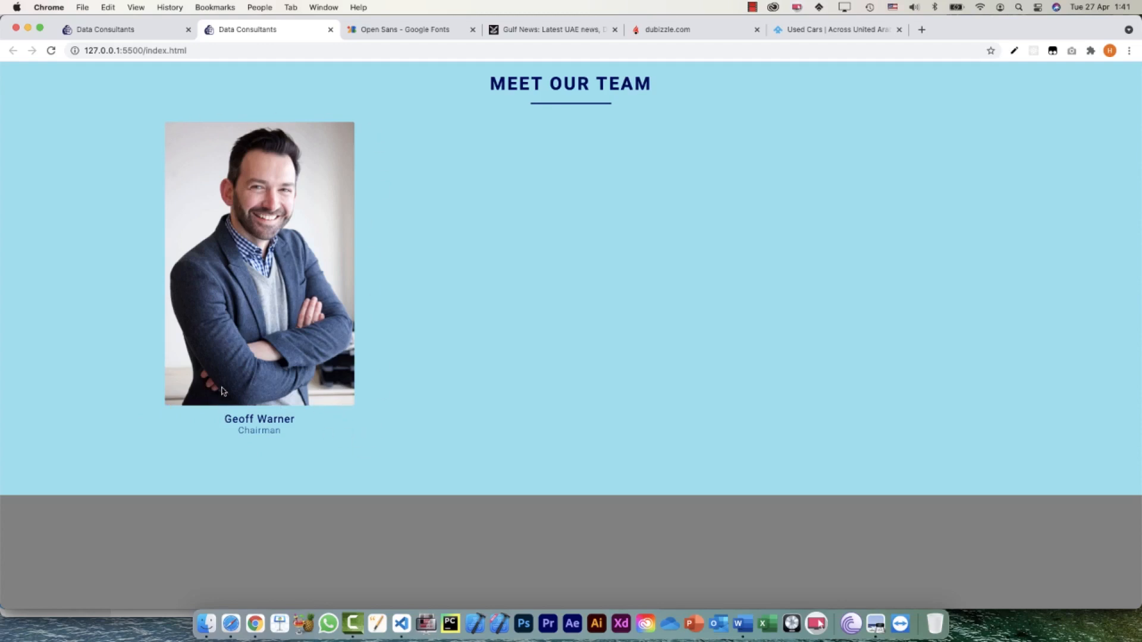
mouse_move(167, 411)
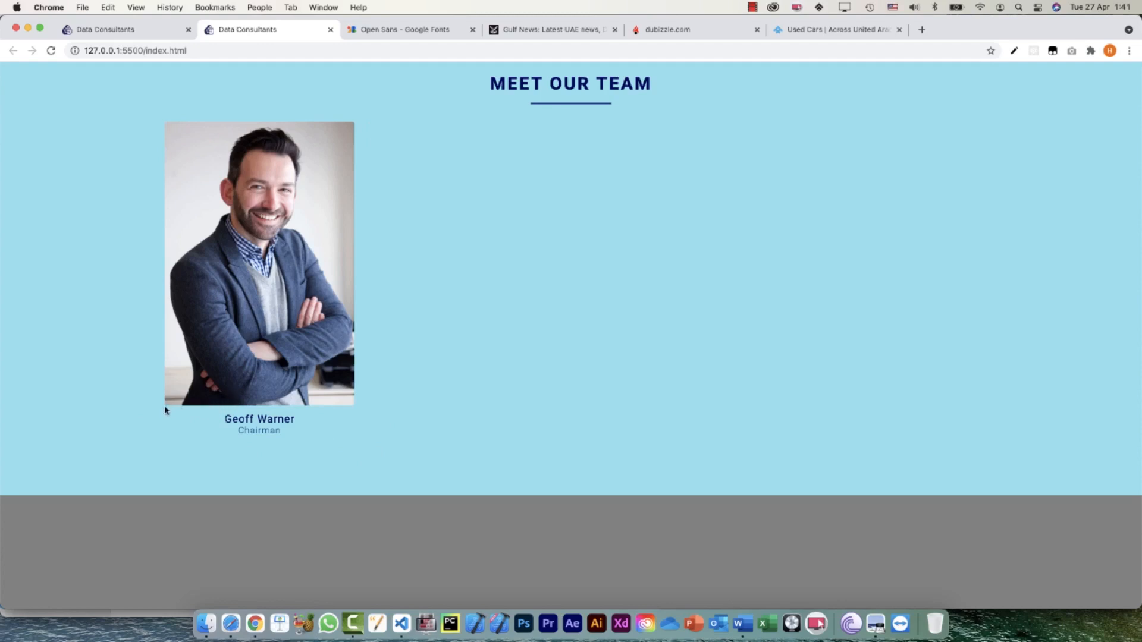
mouse_move(203, 423)
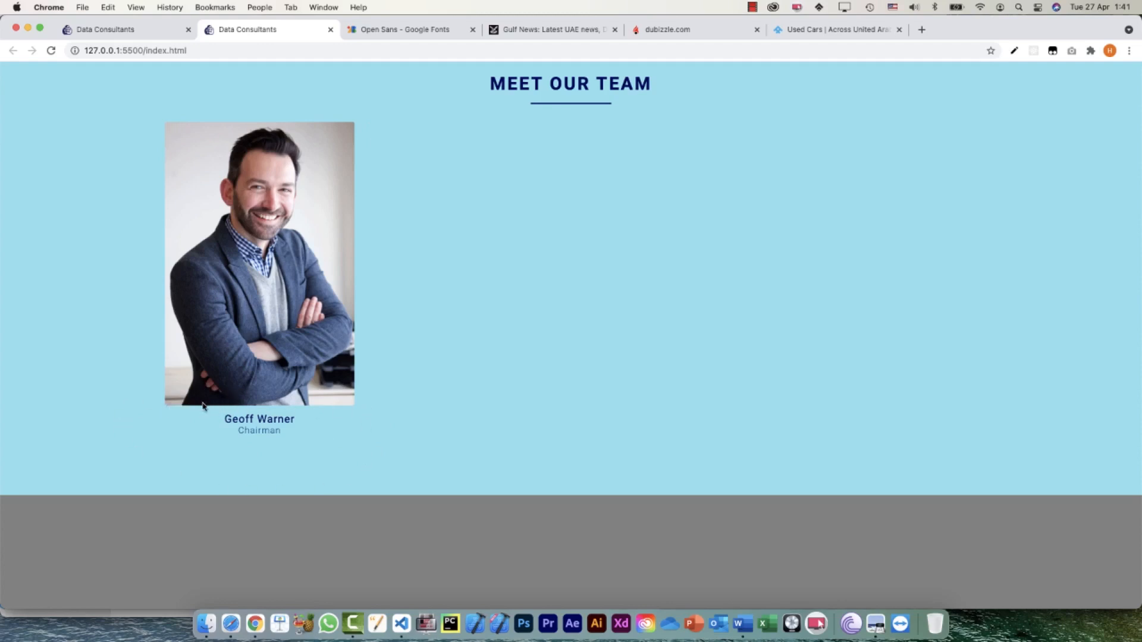
mouse_move(261, 263)
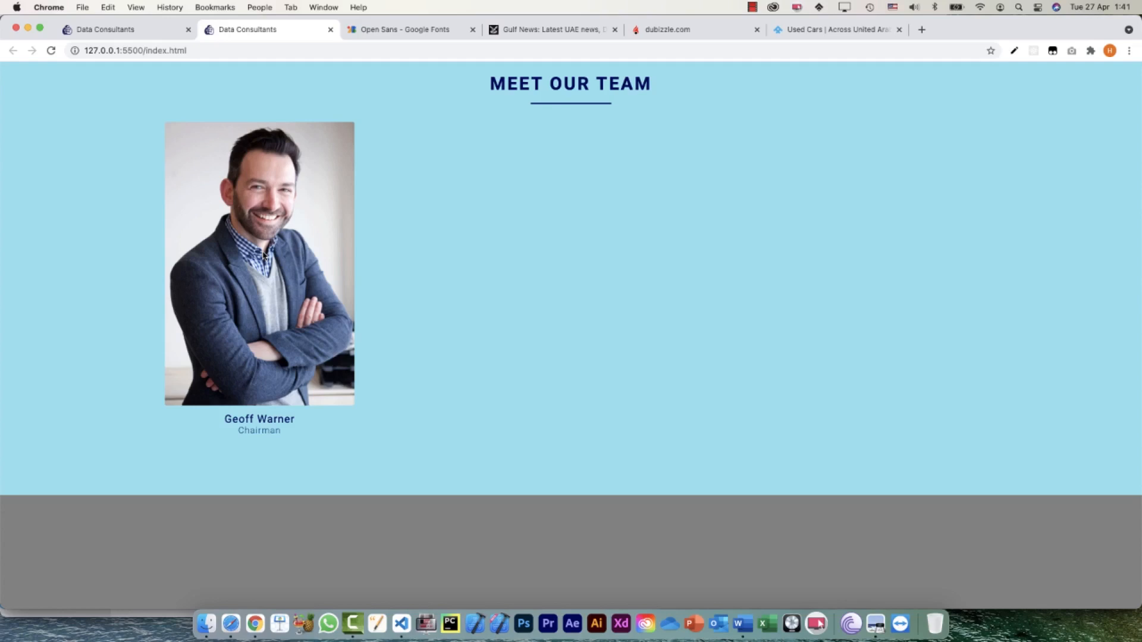
mouse_move(264, 153)
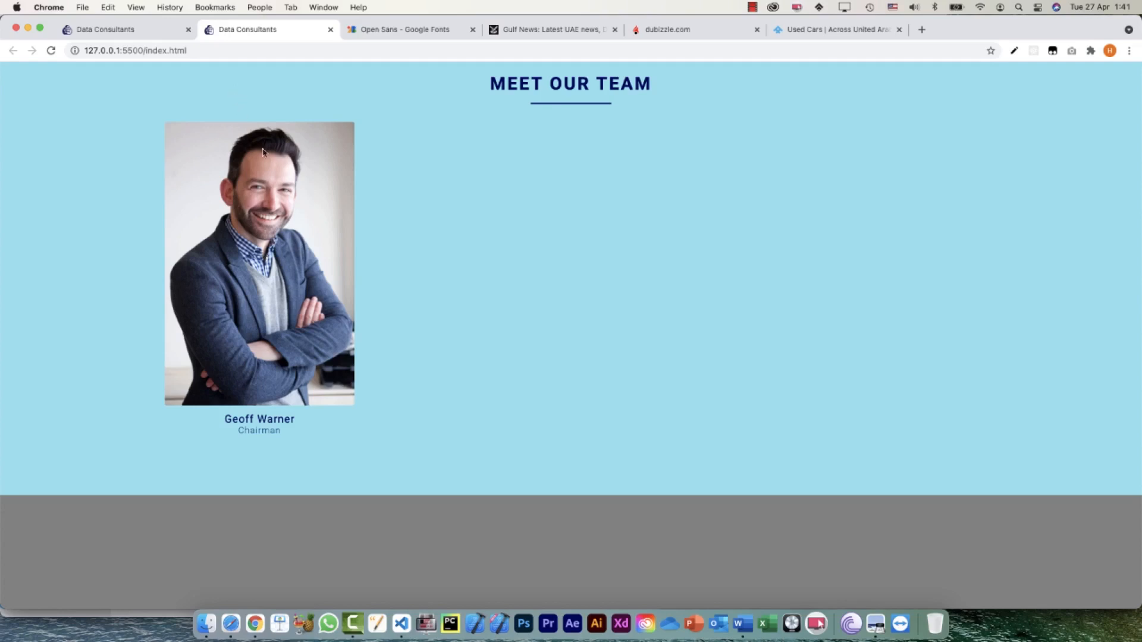
mouse_move(409, 255)
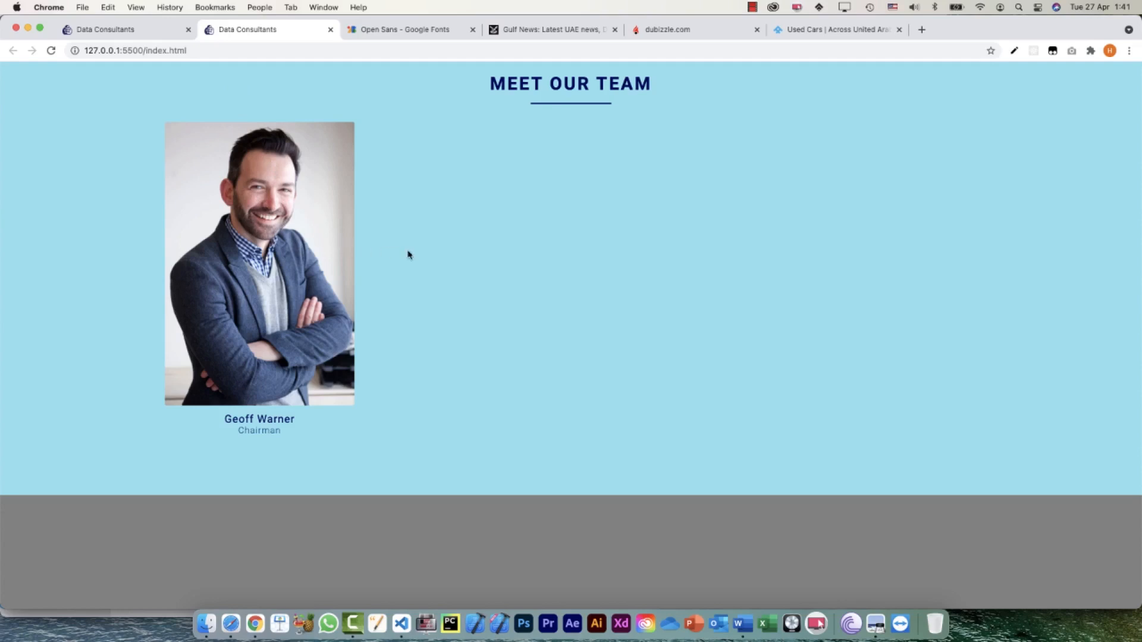
Return to Visual Studio Code at the end of the img tag in index.html
left_click(813, 623)
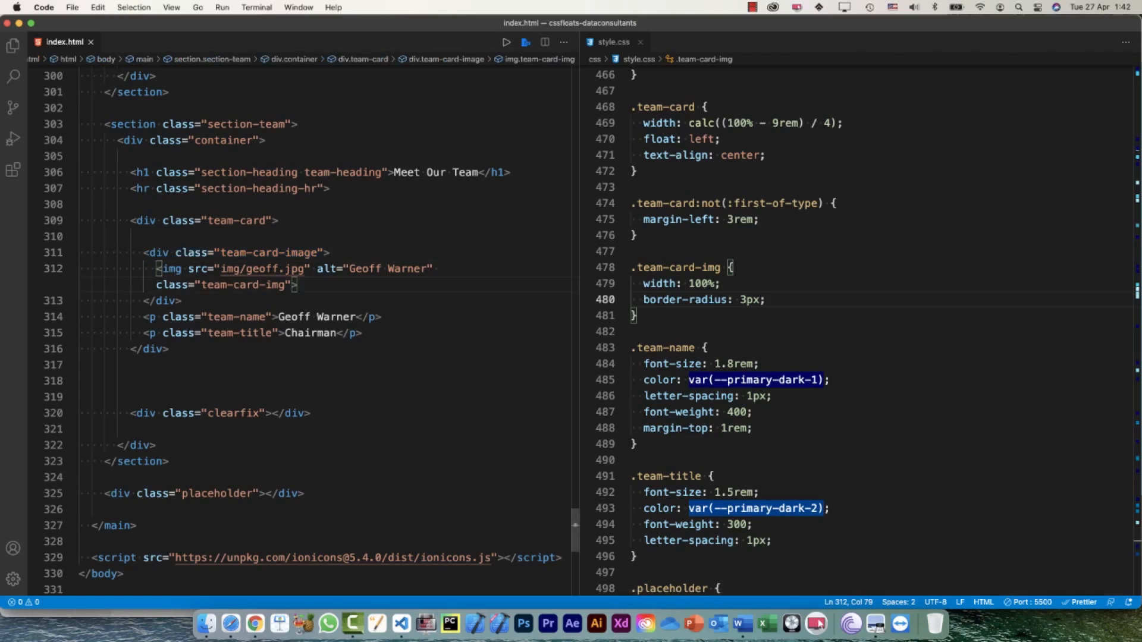
Add an empty div.team-card-image-inner right after the photo inside the image container
key("Enter")
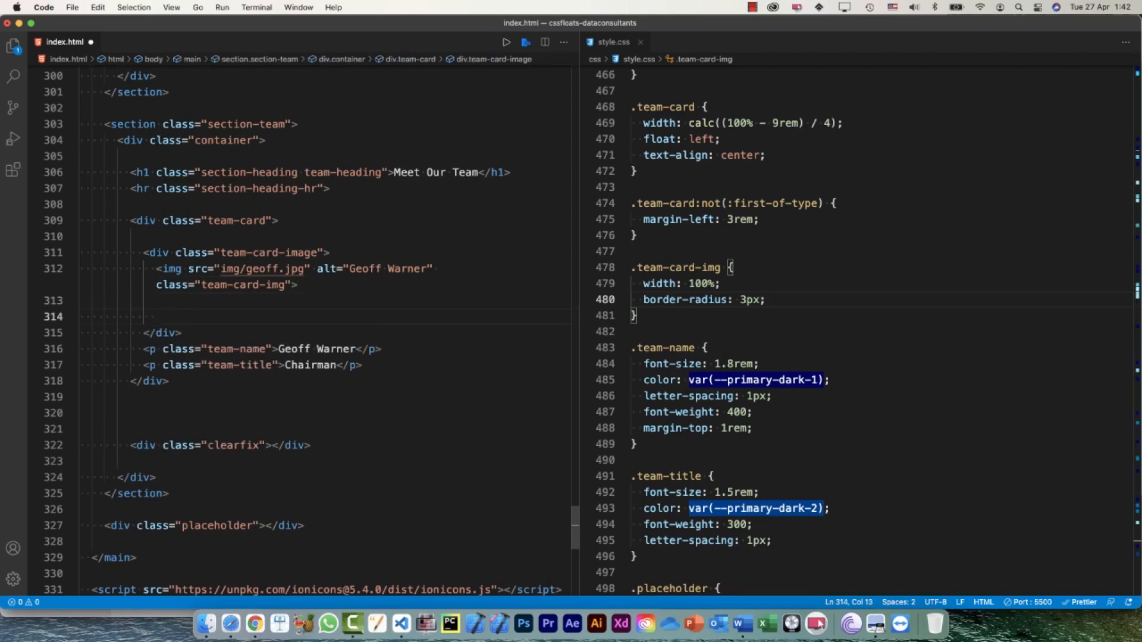
type("team-car")
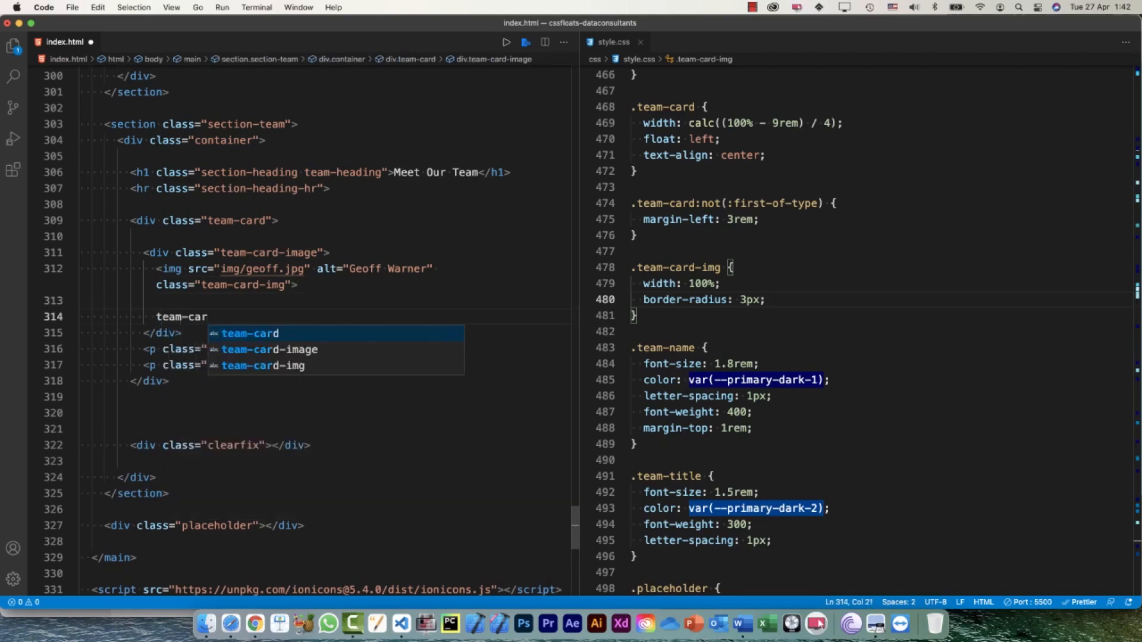
type("-image-inner></team-card-image-inner>")
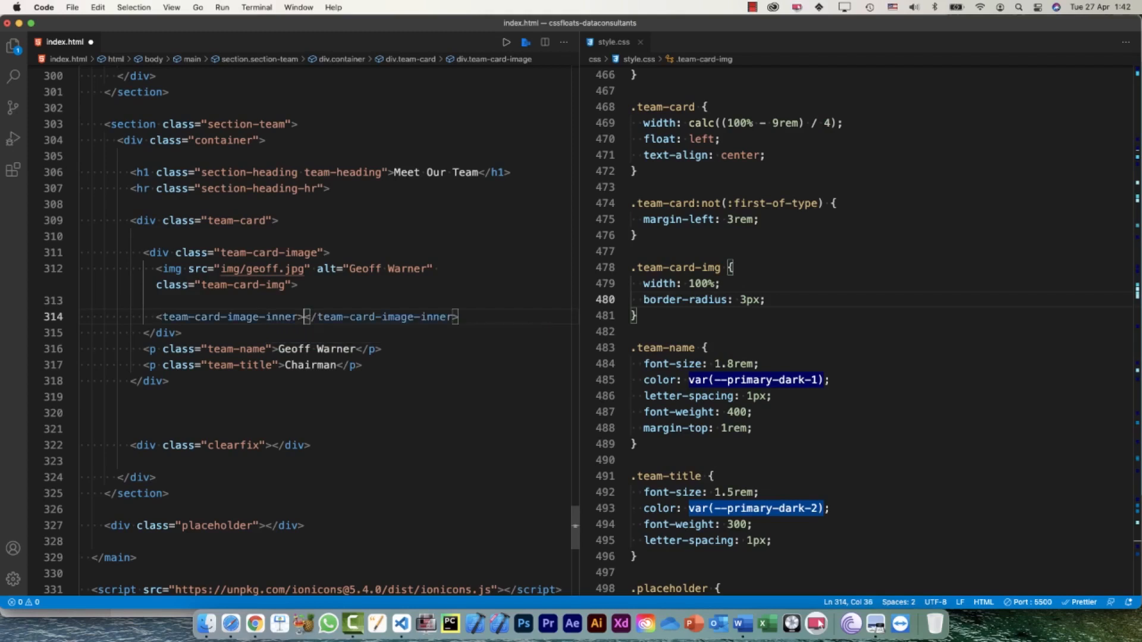
type(".tea")
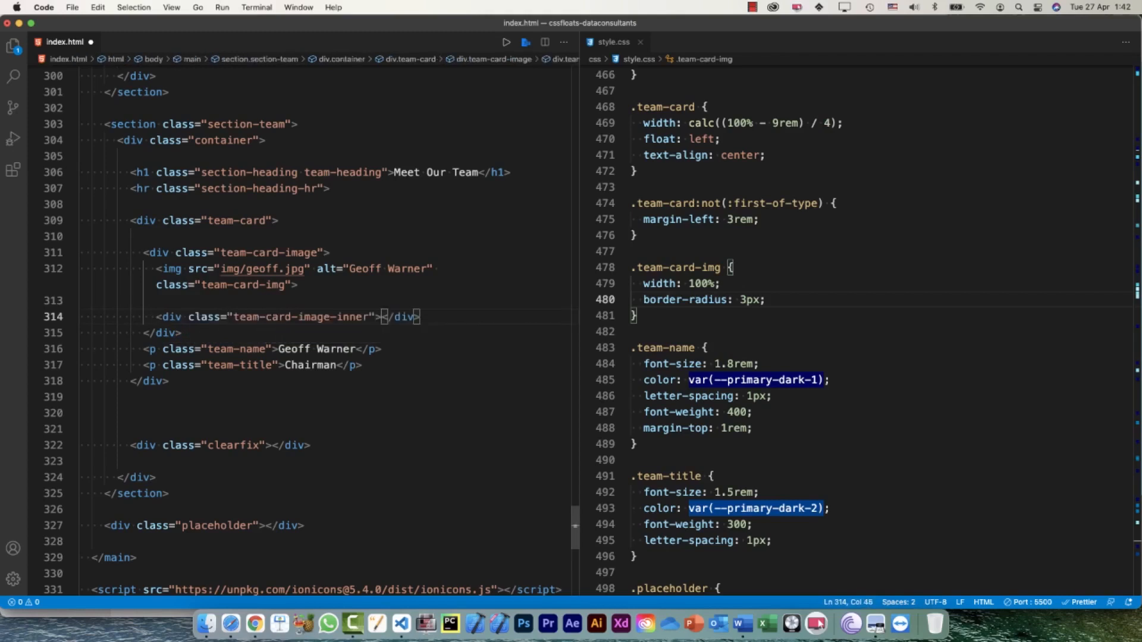
key("Enter")
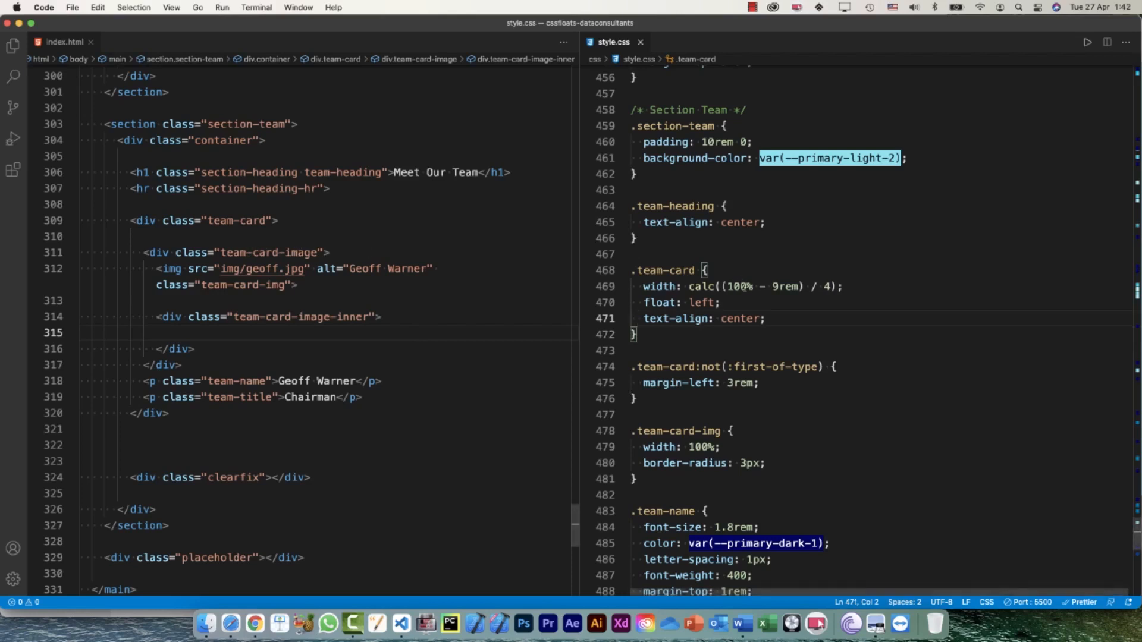
Add position: relative to .team-card, then undo the unfinished additions
type("posi")
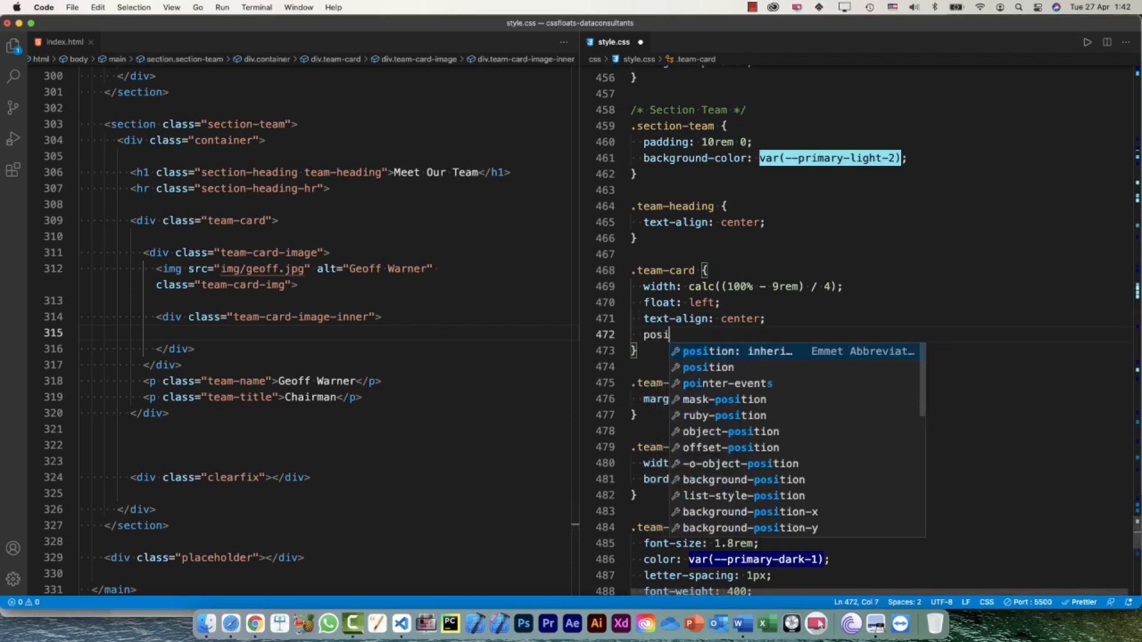
type("tion: relative;")
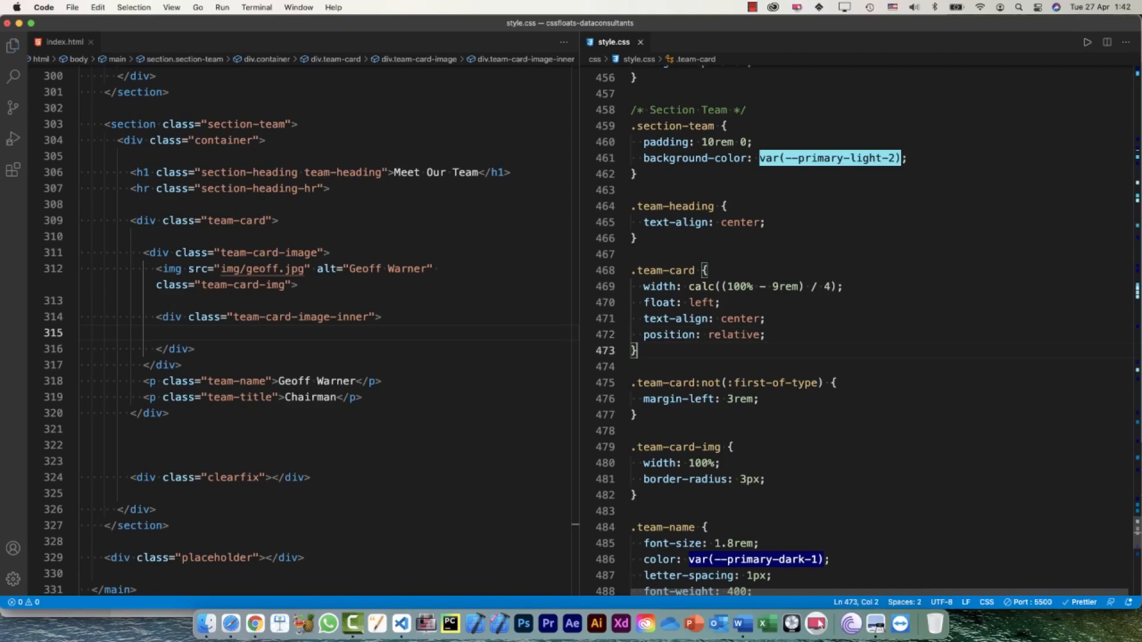
type(".team-card")
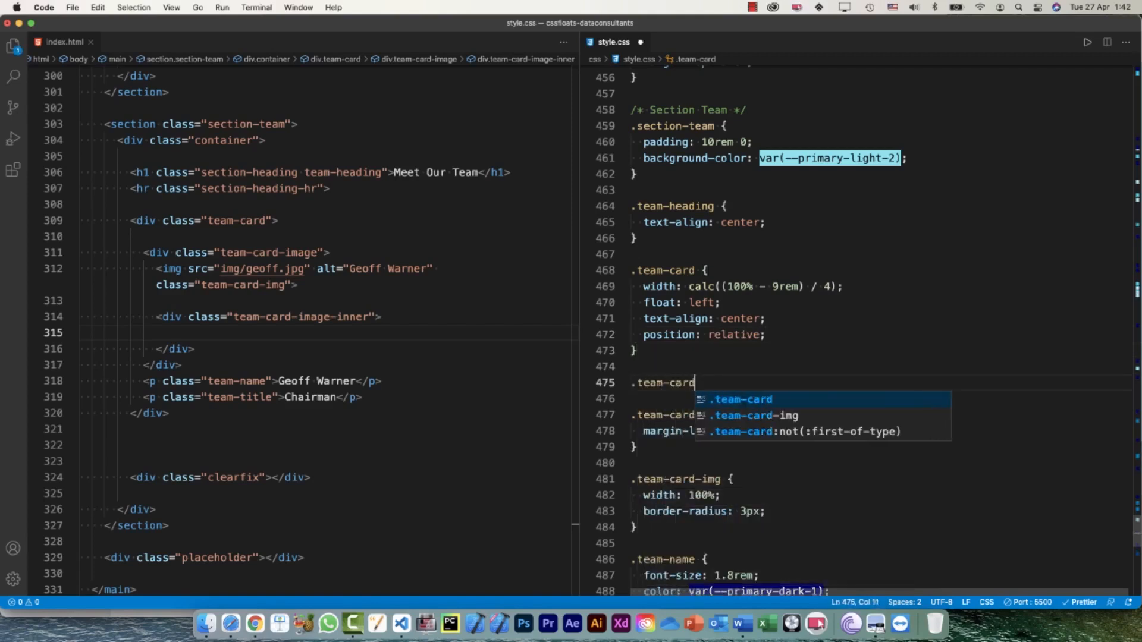
key("Enter")
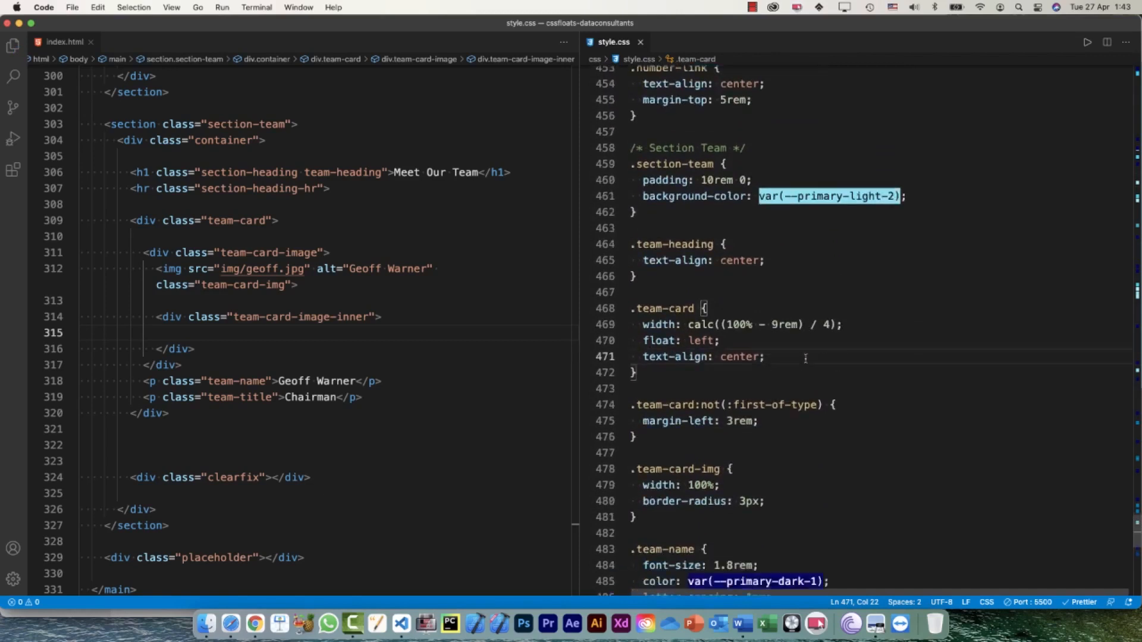
Start a .team-card-image rule below the team-title styles with a position declaration
scroll("down", 3)
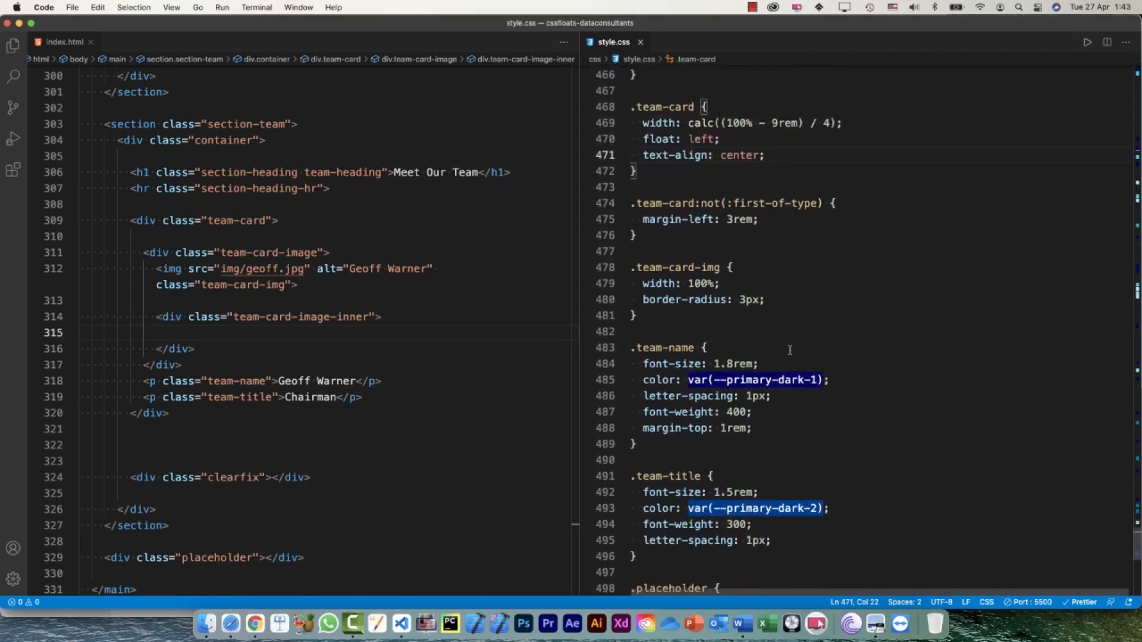
scroll("down", 3)
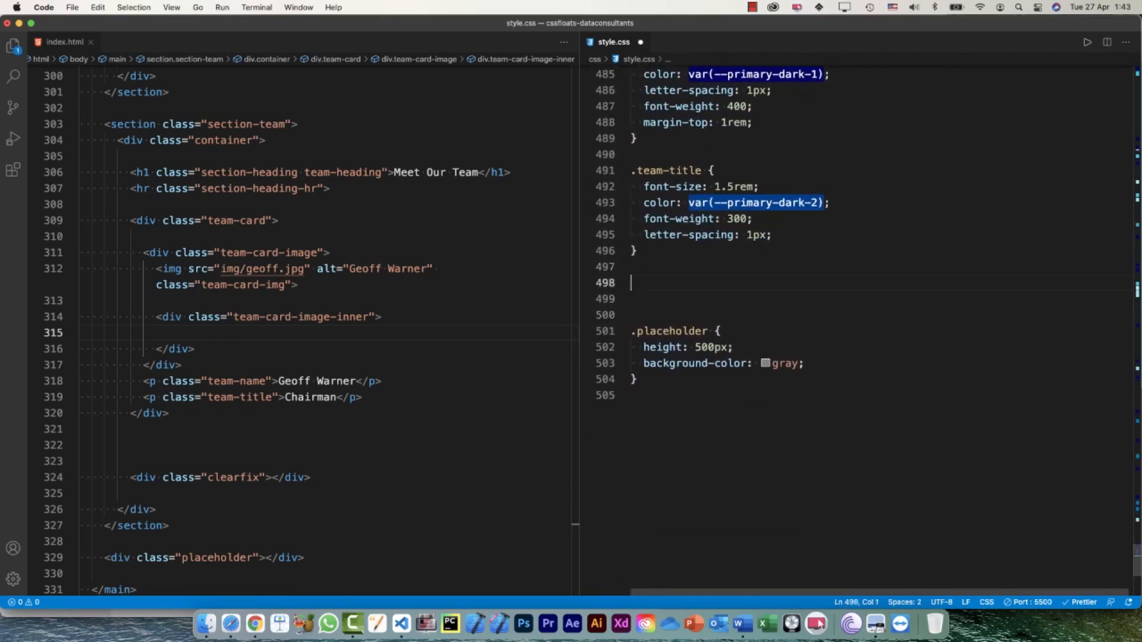
type(".team-card-image {")
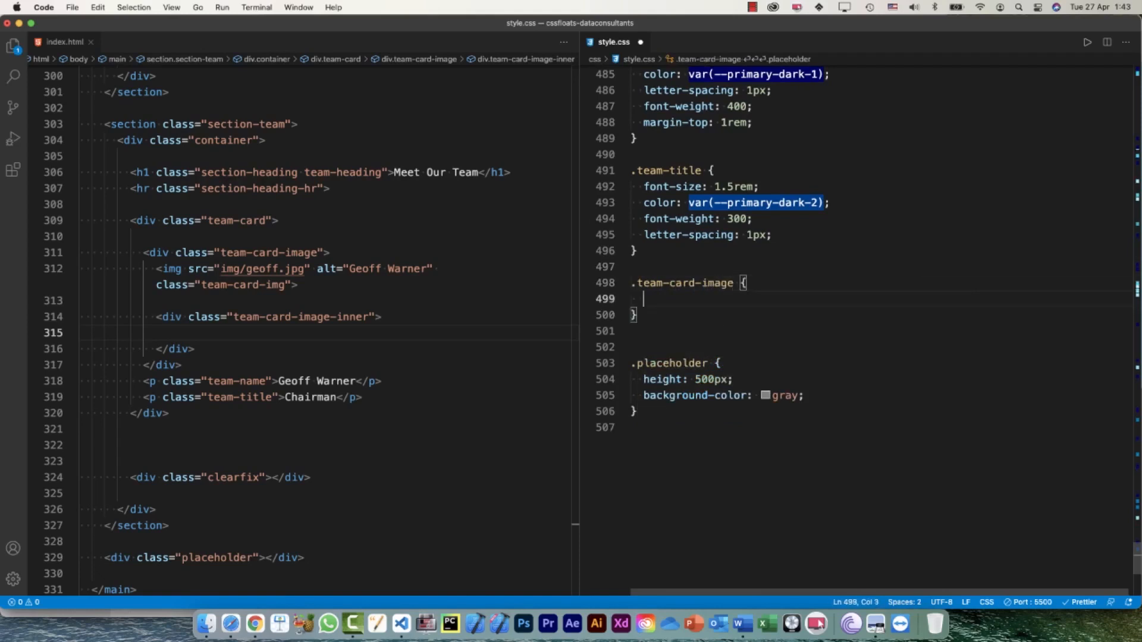
type("position:")
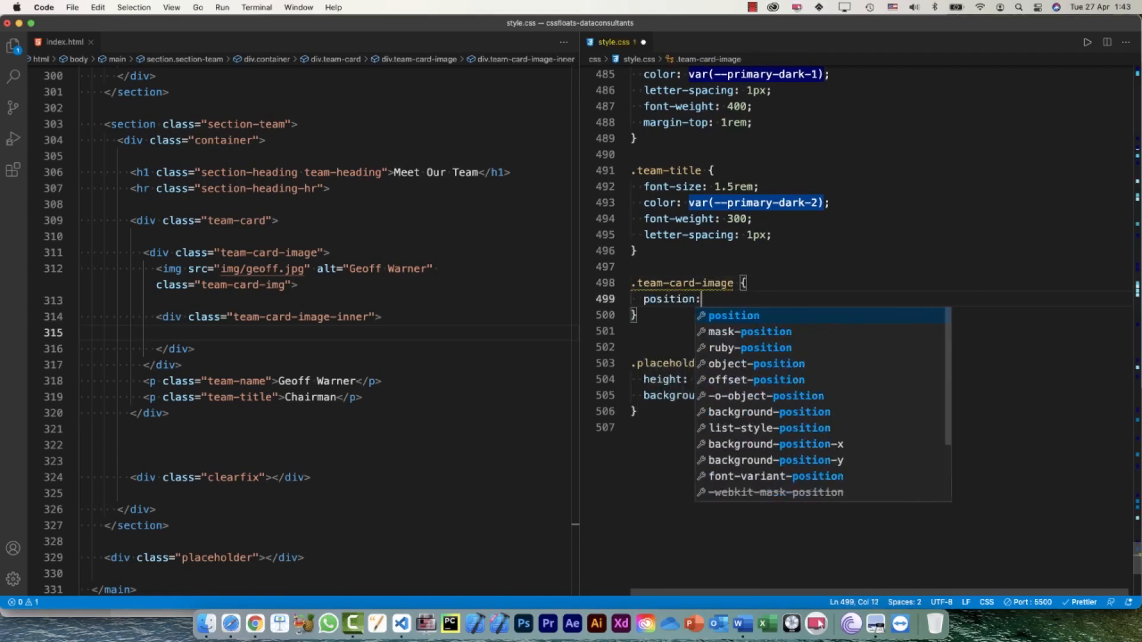
Set .team-card-image to position: relative and give .team-card-image-inner position: absolute
type("relative;")
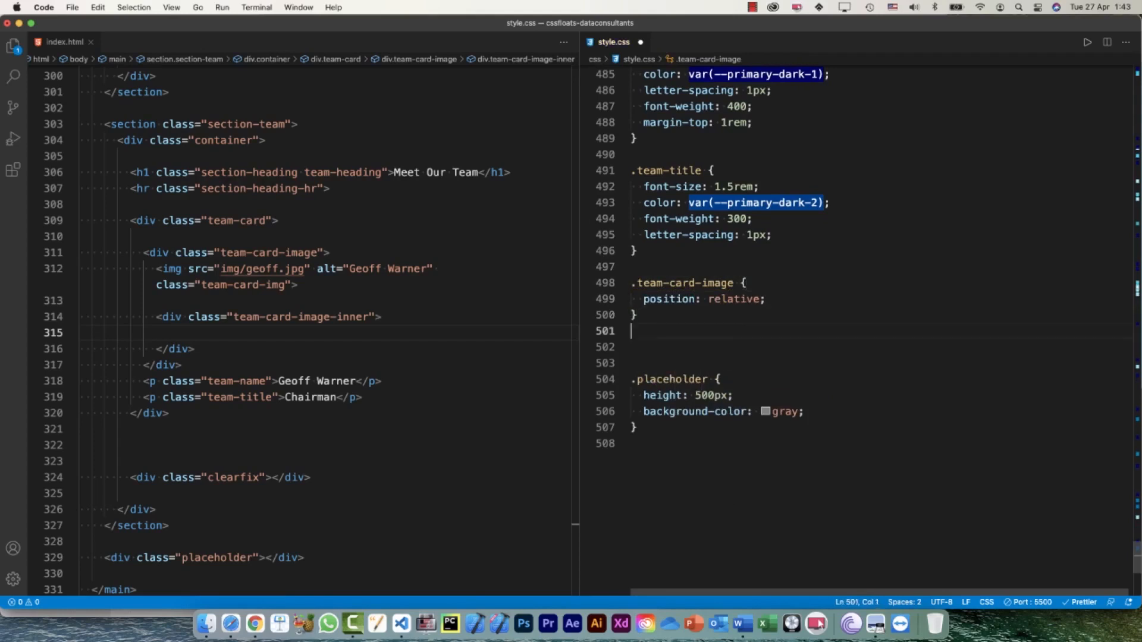
type(".team-card-image-inner {")
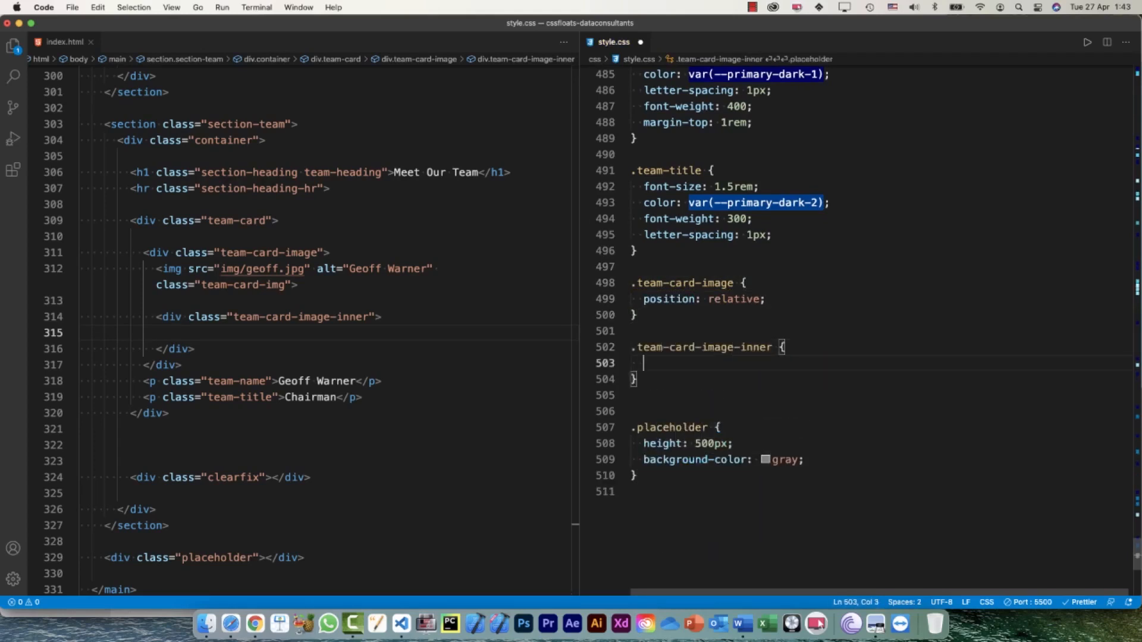
type("psotion")
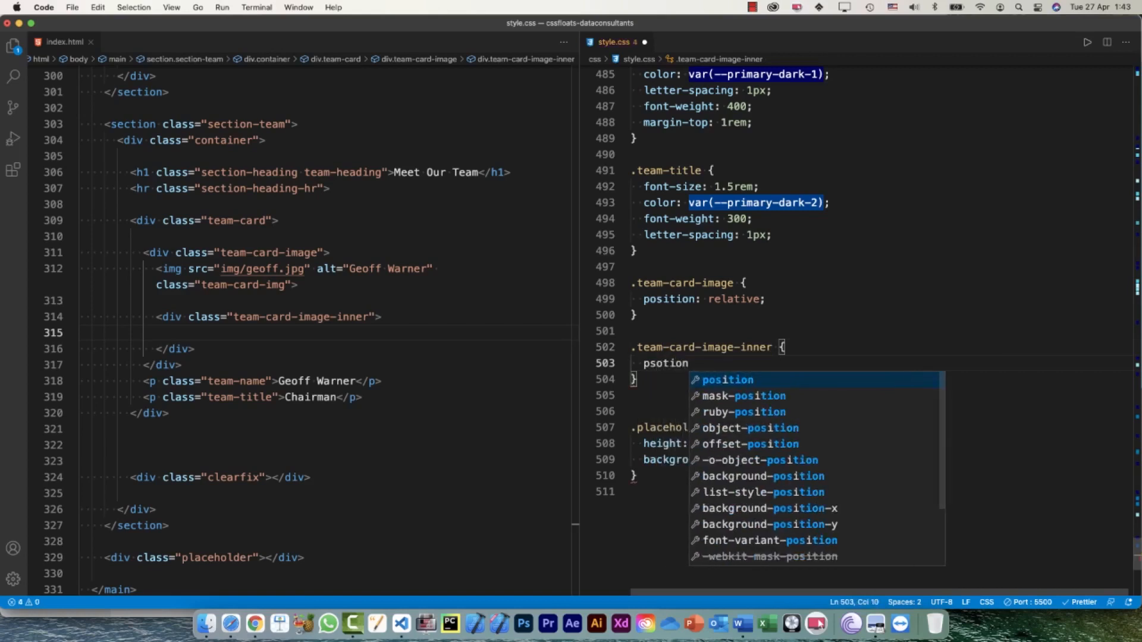
type("position: absolute;")
type("width:")
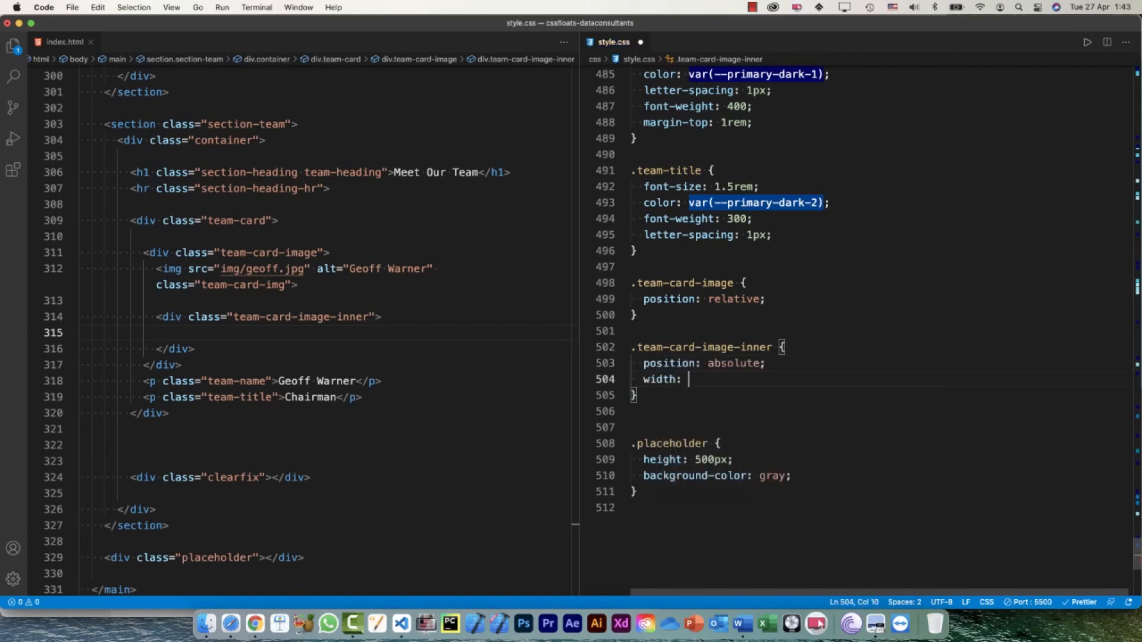
Give the inner overlay width 100%, height 100% and a white background-color
type("100;")
type("background-color: ;")
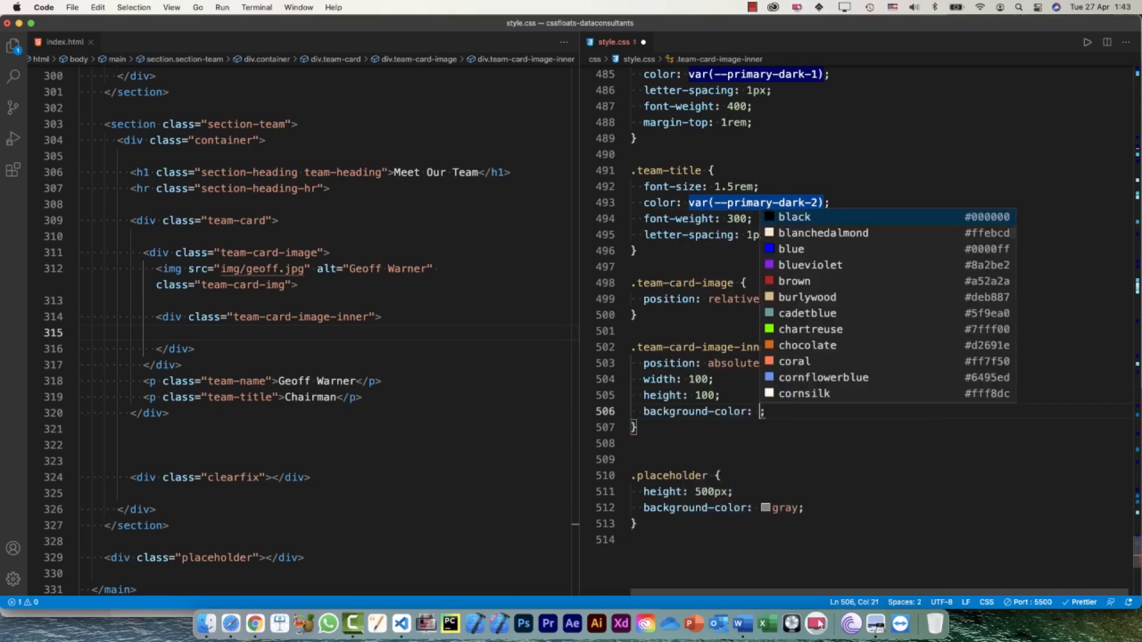
type("white")
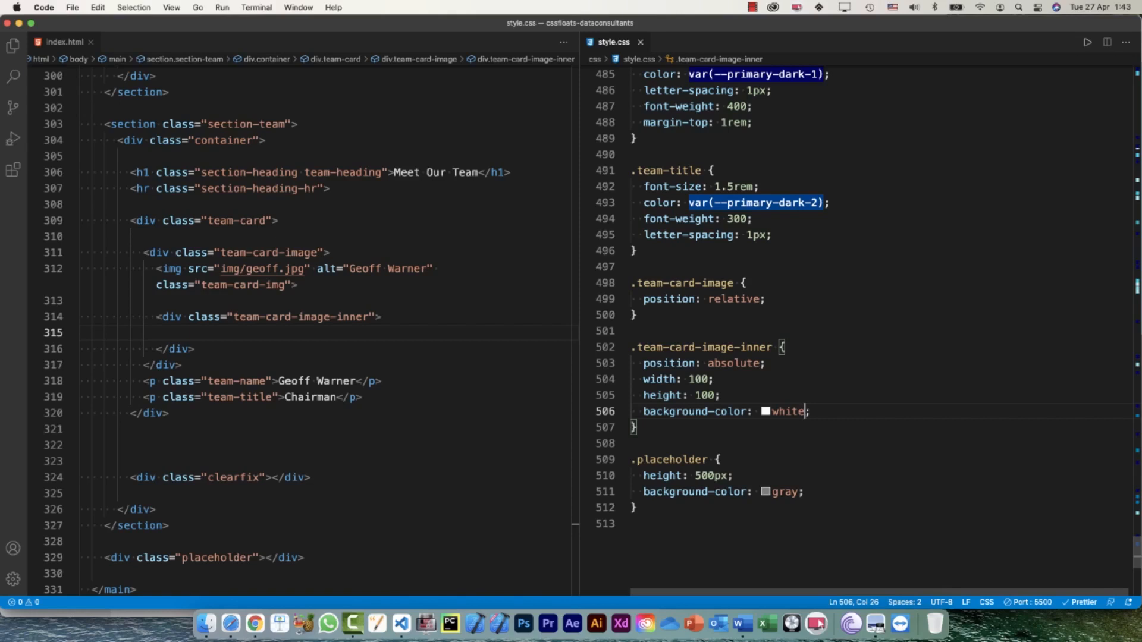
double_click(788, 411)
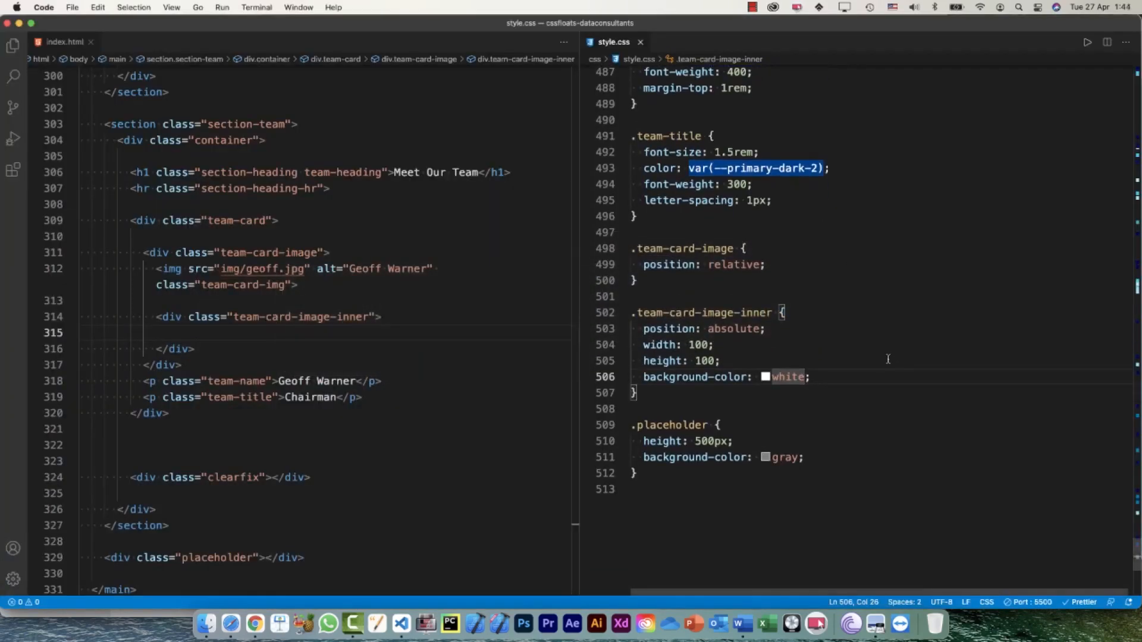
left_click(722, 361)
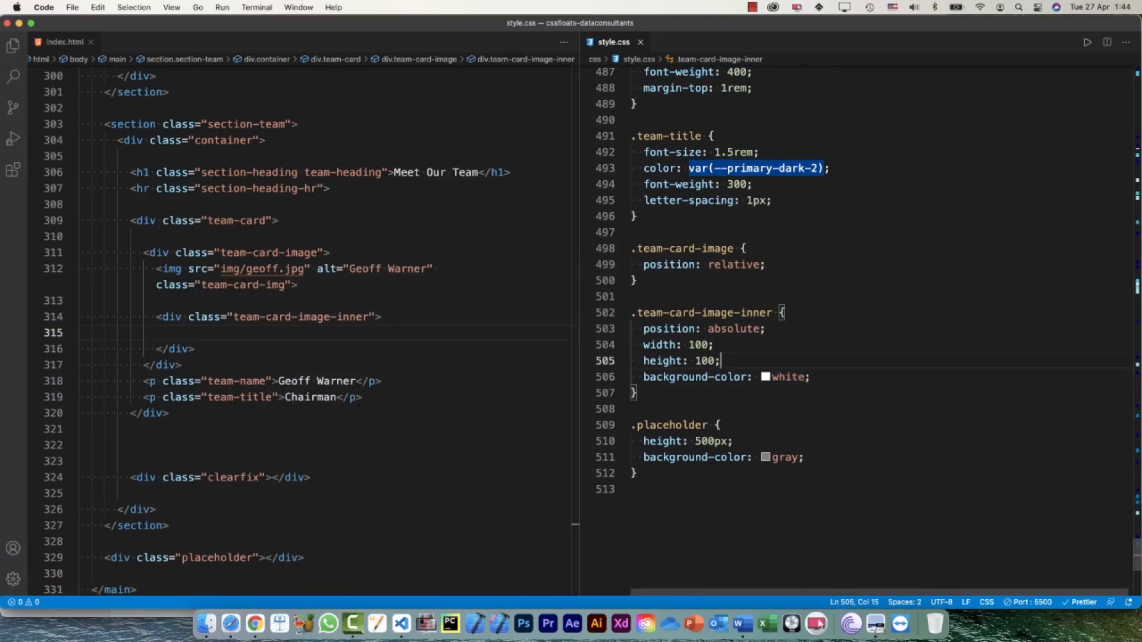
type("%")
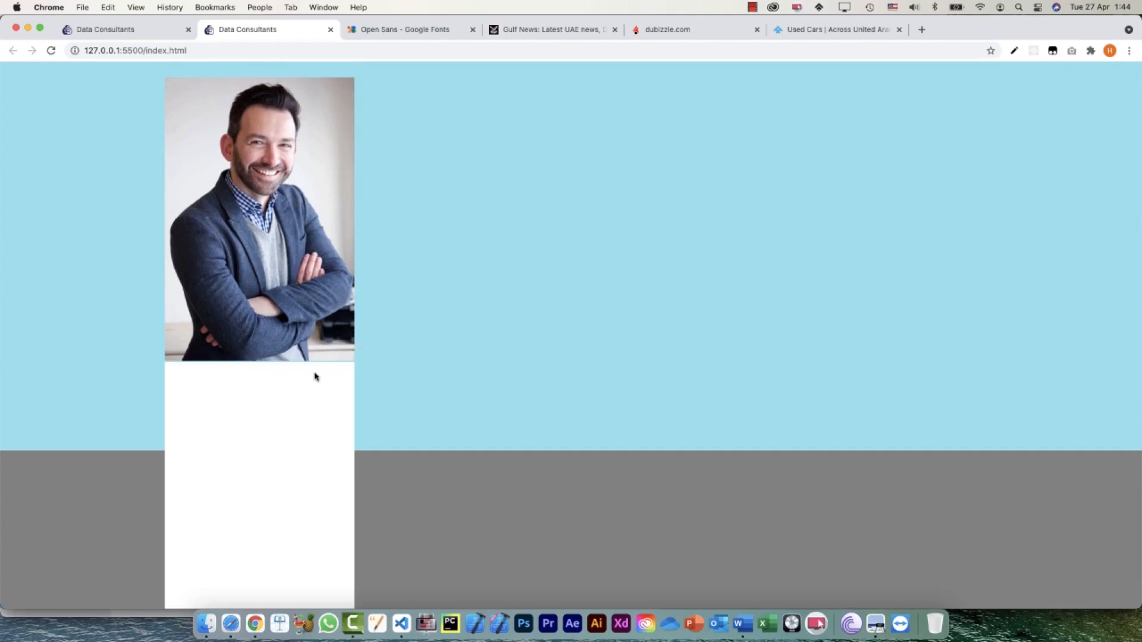
Scroll the live page to the Meet Our Team section showing the white block under the photo
scroll("up", 3)
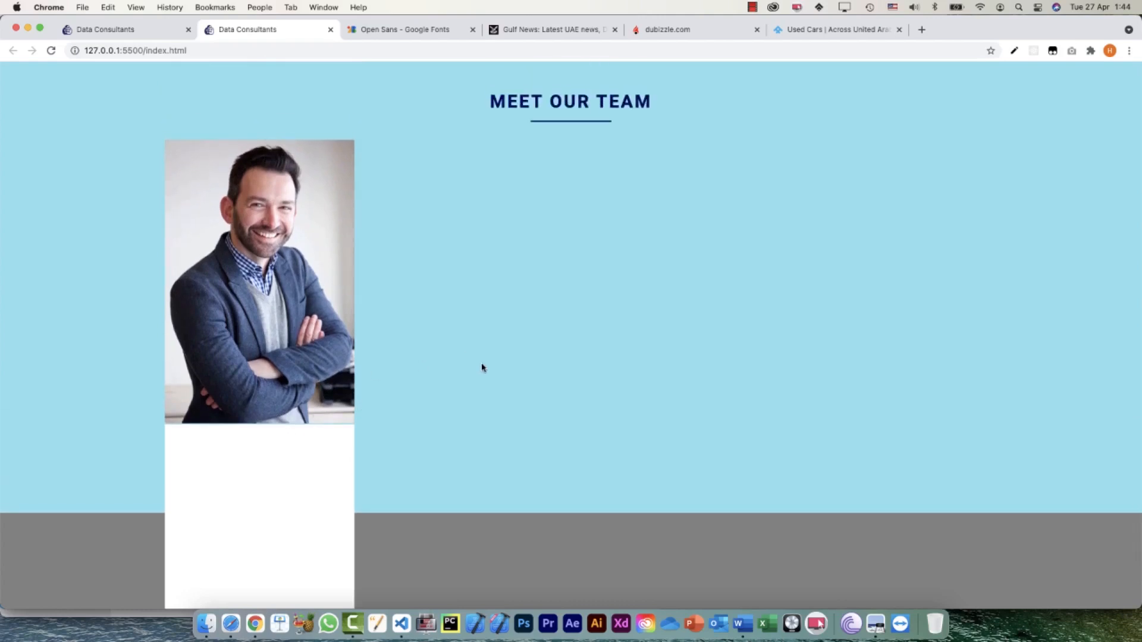
mouse_move(668, 433)
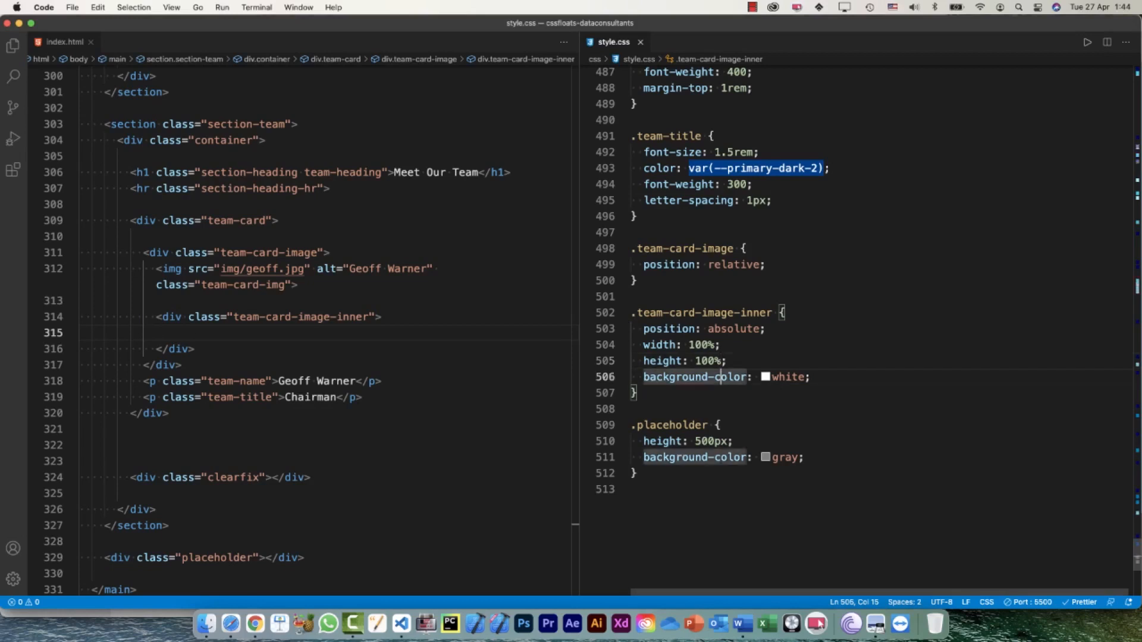
Add a top offset to .team-card-image-inner, trying 100% then 0, with semi-transparent white background
key("Enter")
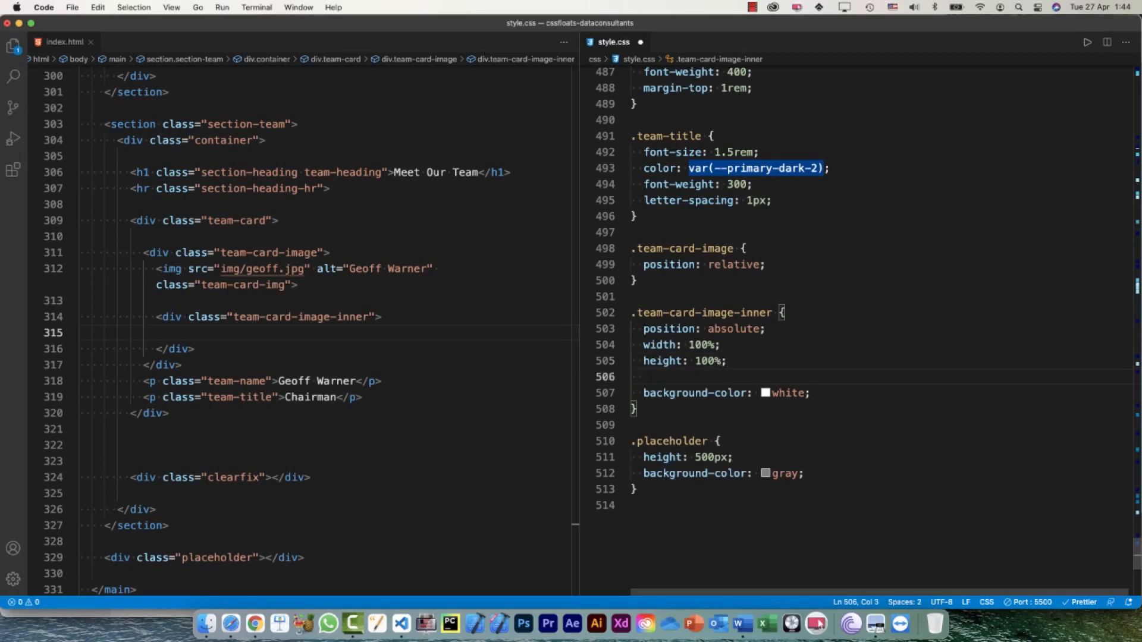
type("top: 100")
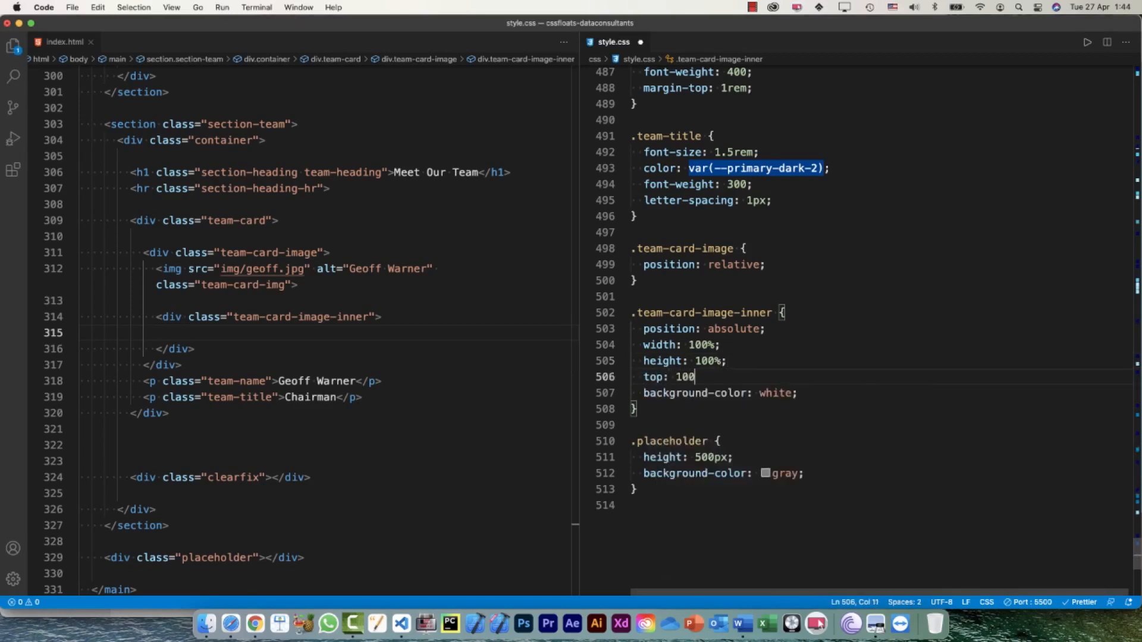
type("%;")
type("left: 0;")
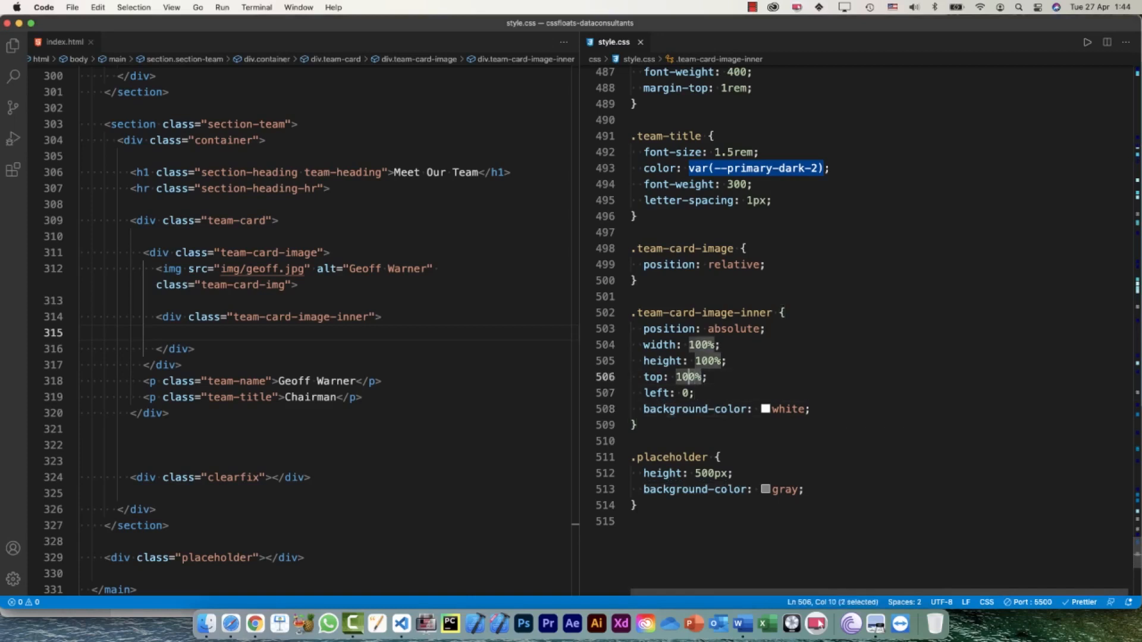
type("0")
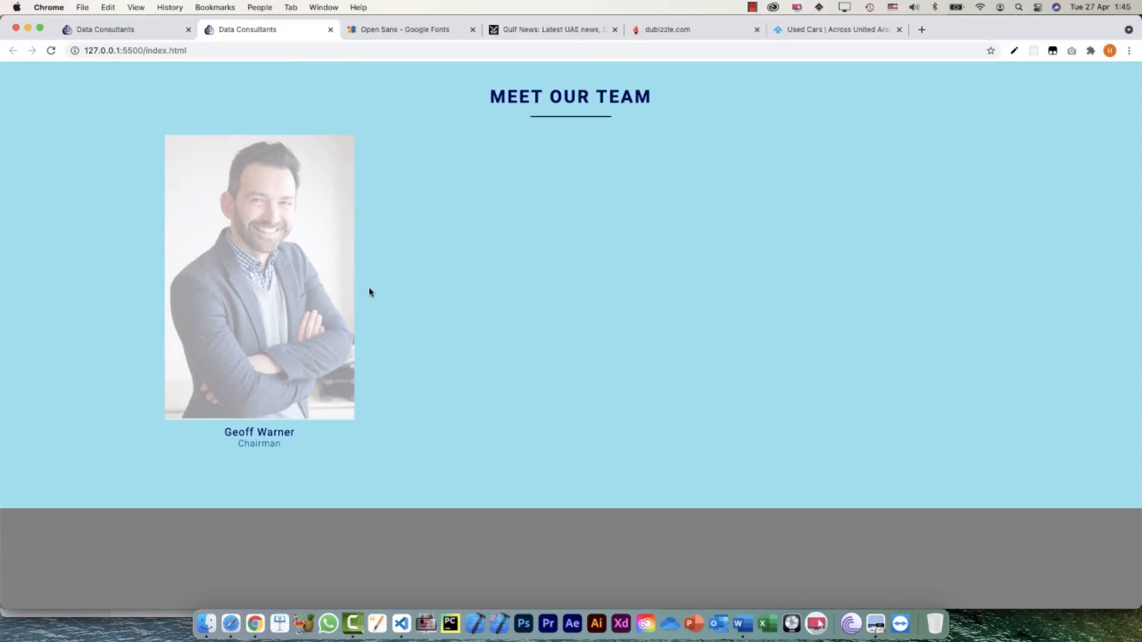
Set top: 100% on .team-card-image-inner, pushing the overlay below the photo
left_click(821, 623)
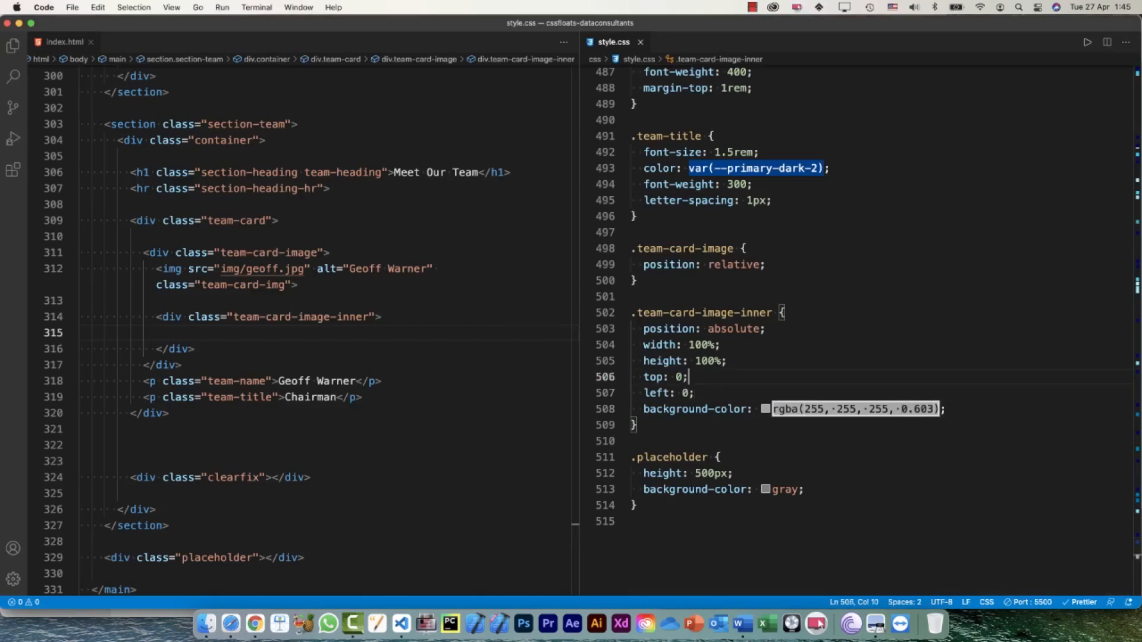
type("100%")
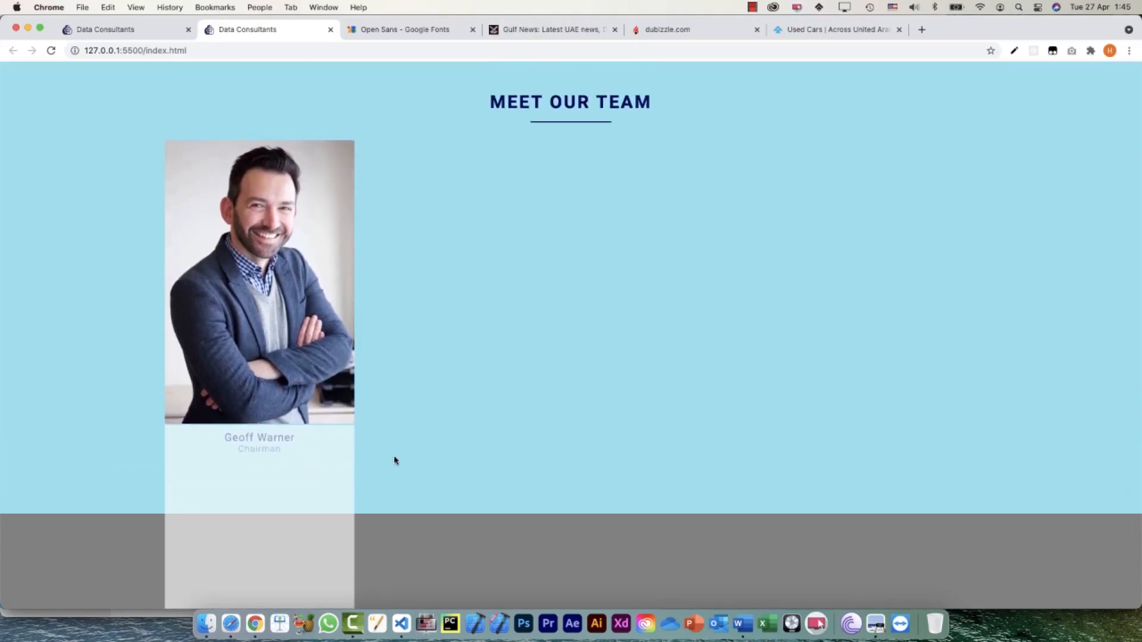
mouse_move(692, 345)
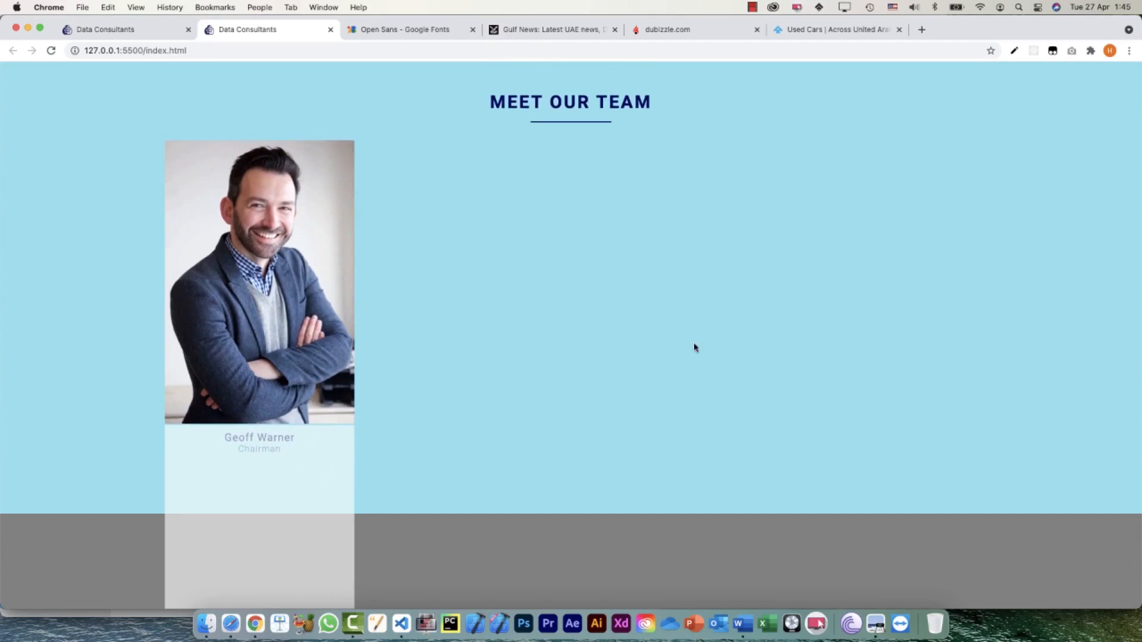
left_click(821, 622)
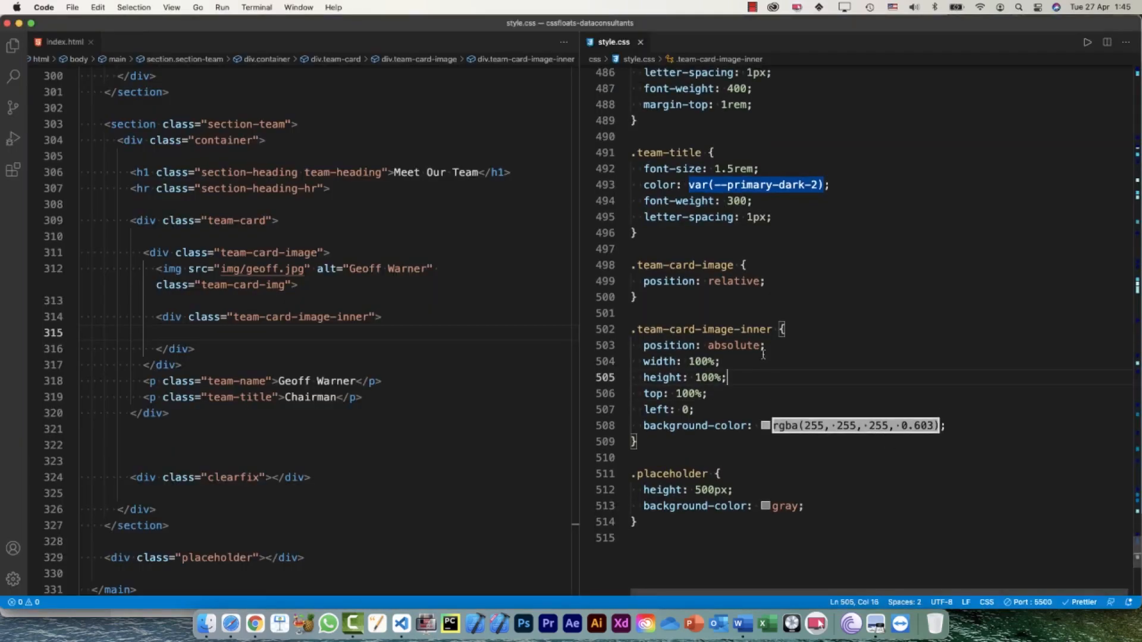
Add overflow: hidden to .team-card-image so the overlay spill is clipped
key("Enter")
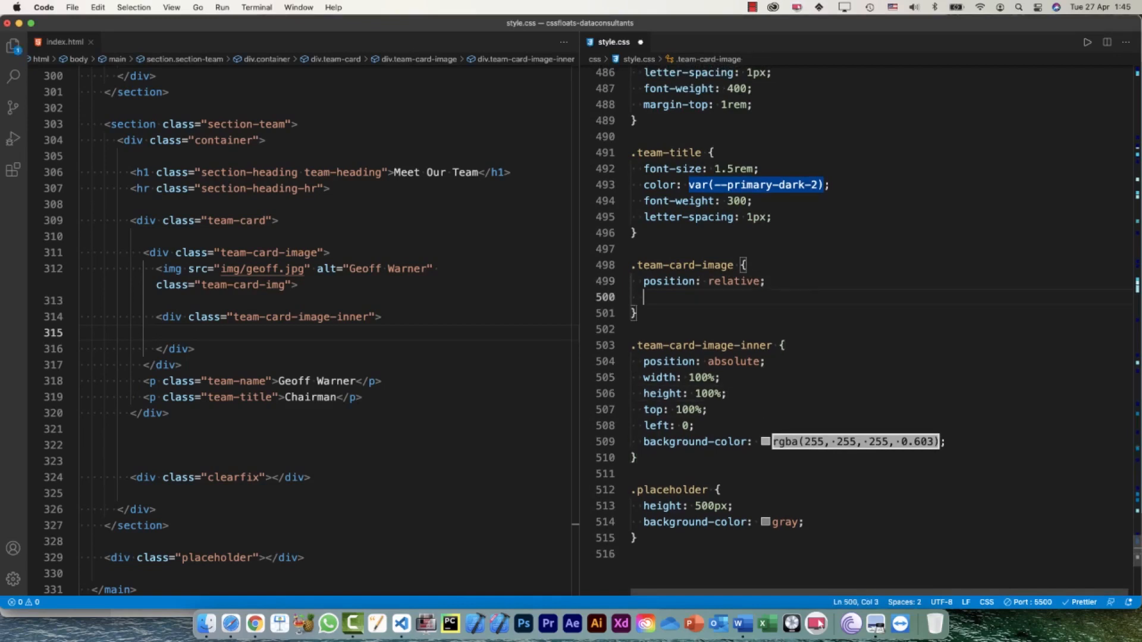
type("content")
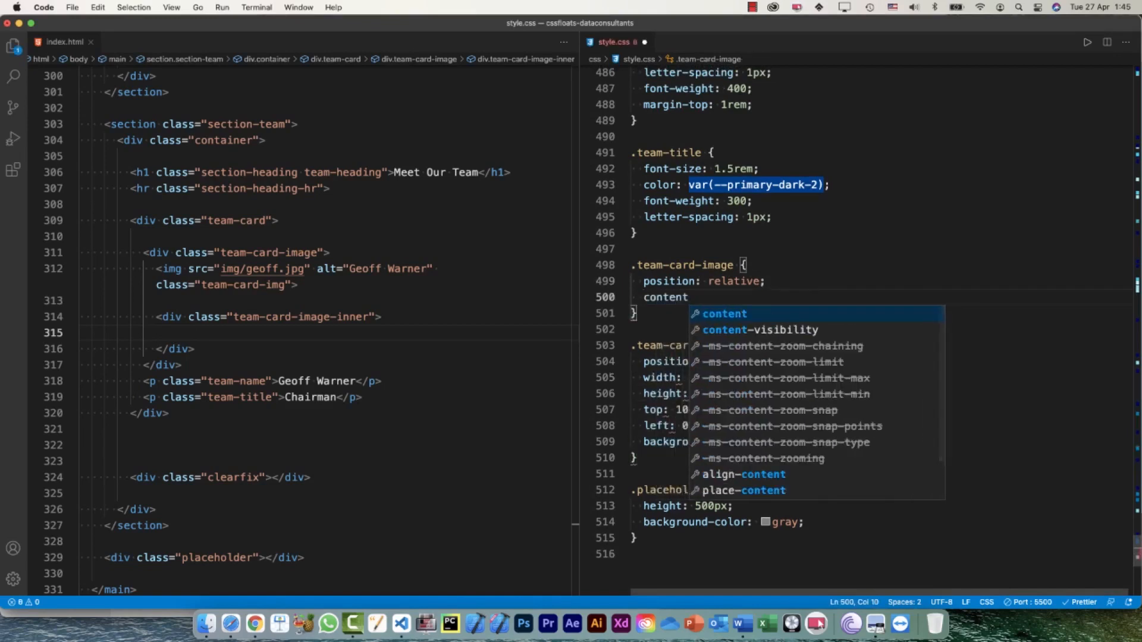
type("over")
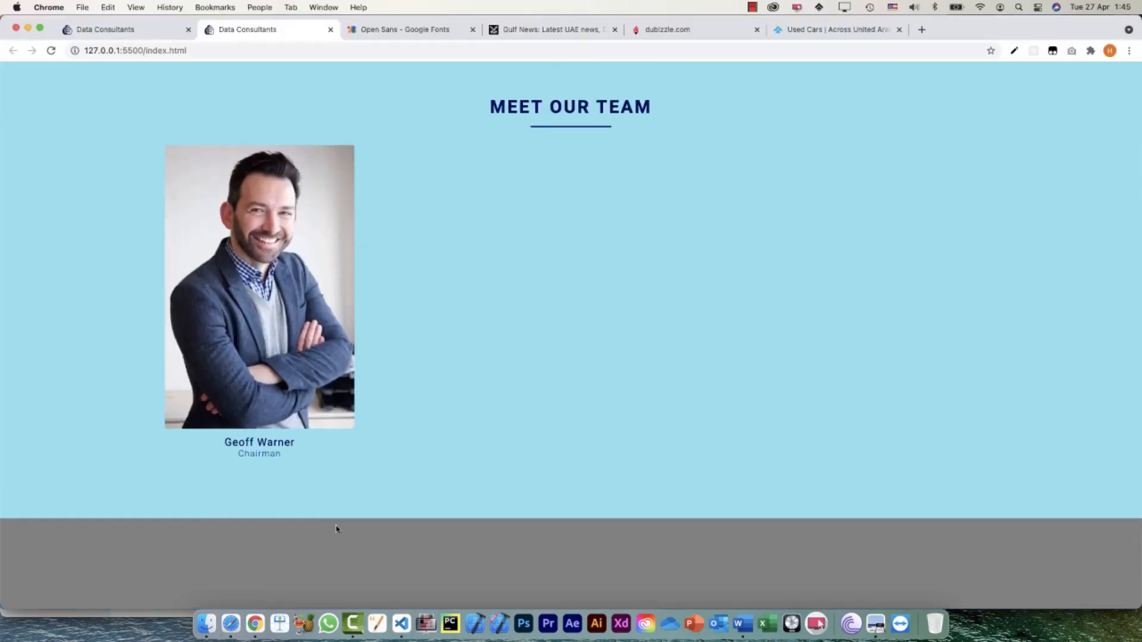
mouse_move(299, 482)
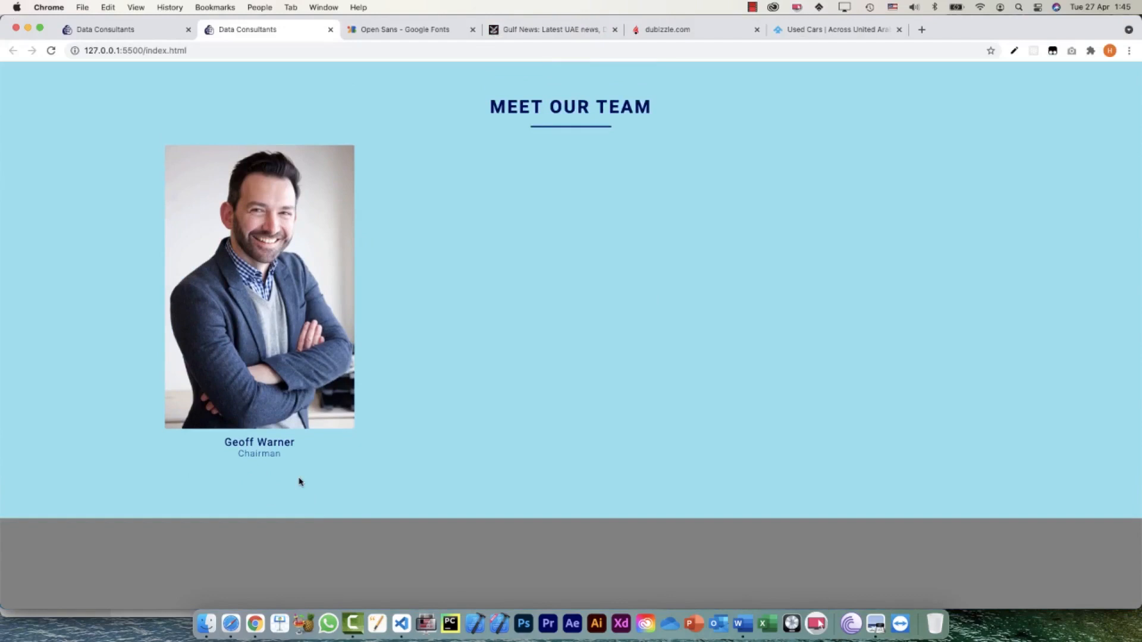
mouse_move(273, 484)
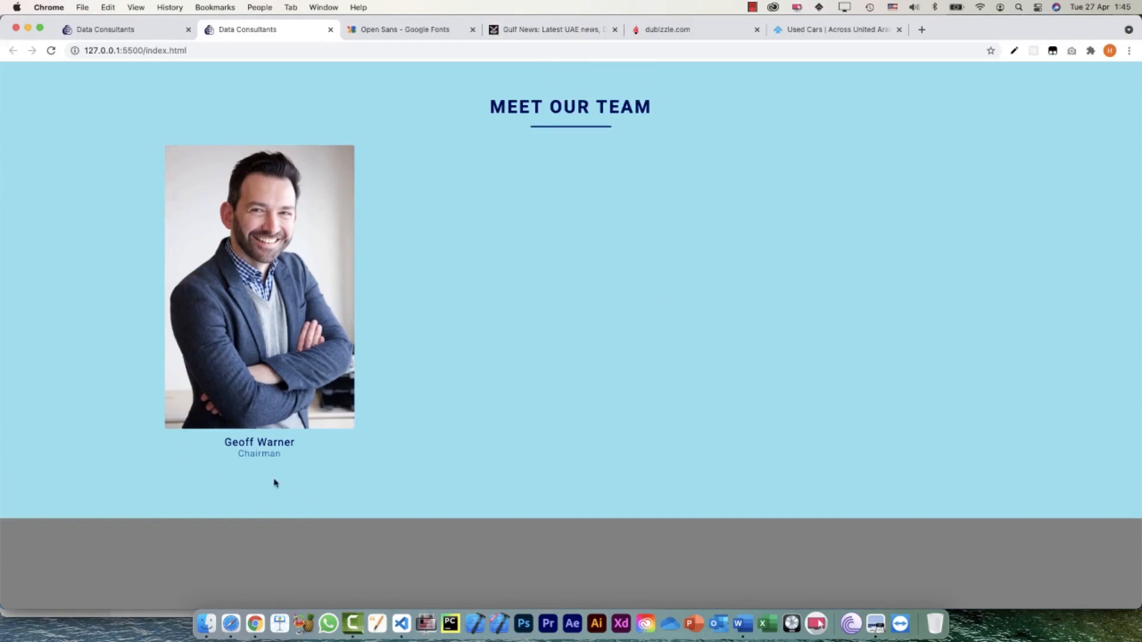
Return to the stylesheet in Visual Studio Code after checking the overlay is hidden
left_click(816, 621)
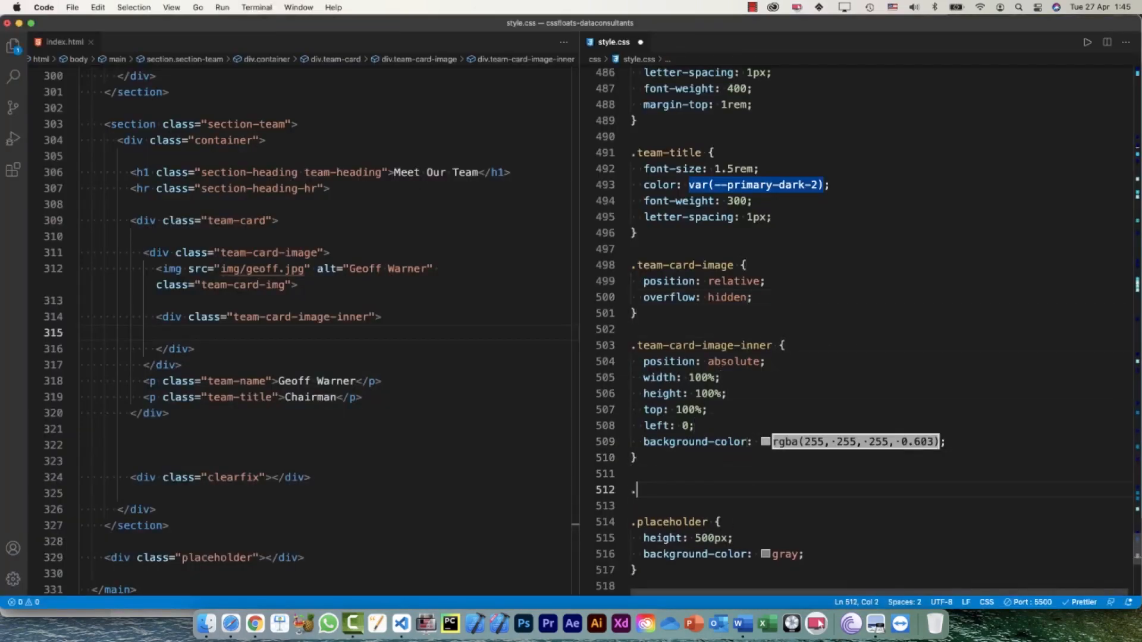
Add a .team-card-image:hover .team-card-image-inner rule setting the overlay's top and left to 0
type("team-card-")
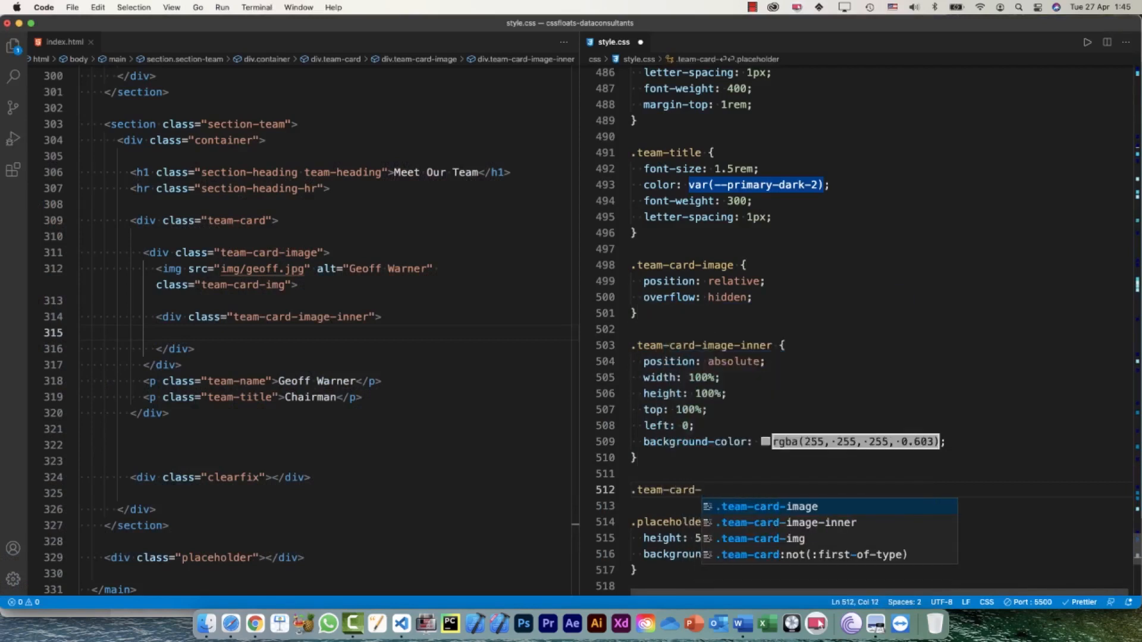
type("image:hover")
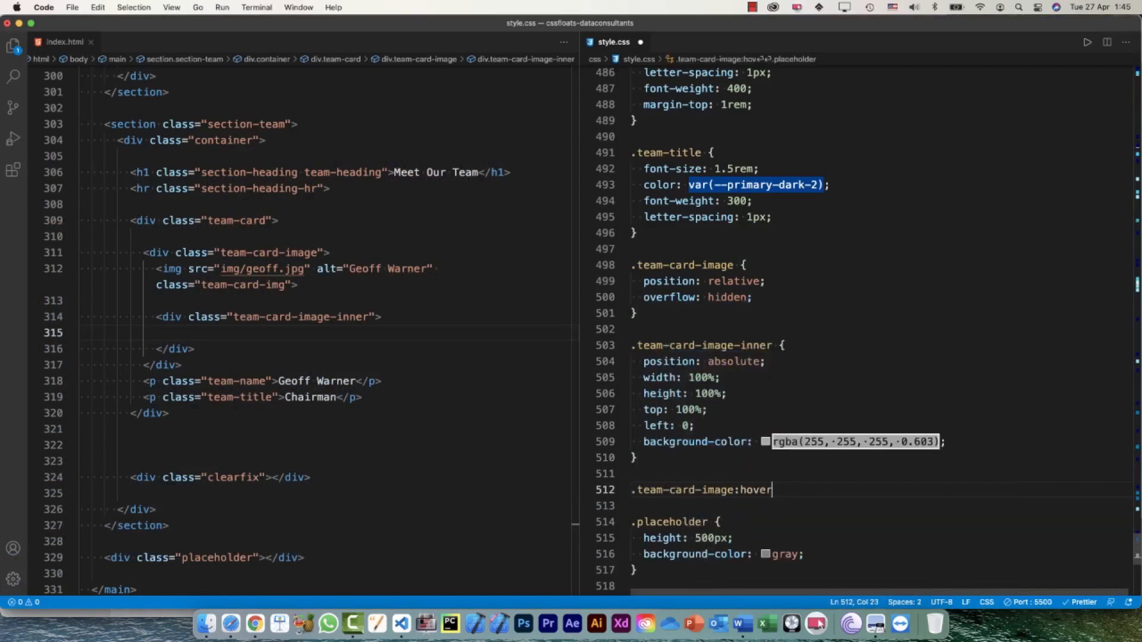
type("{")
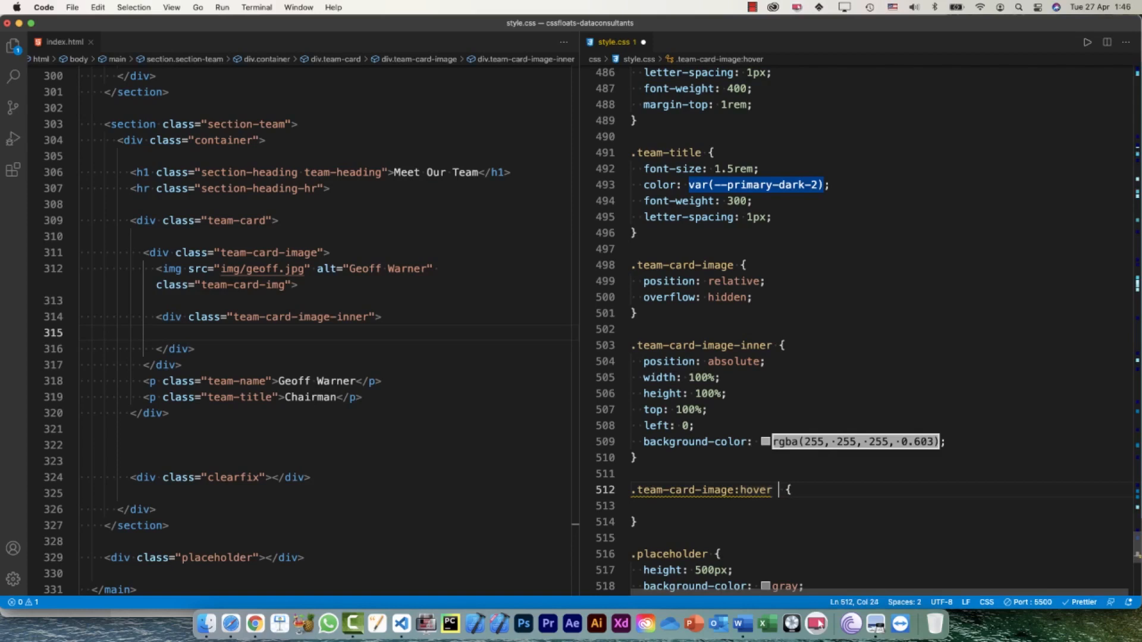
type(".team-card-image-inner")
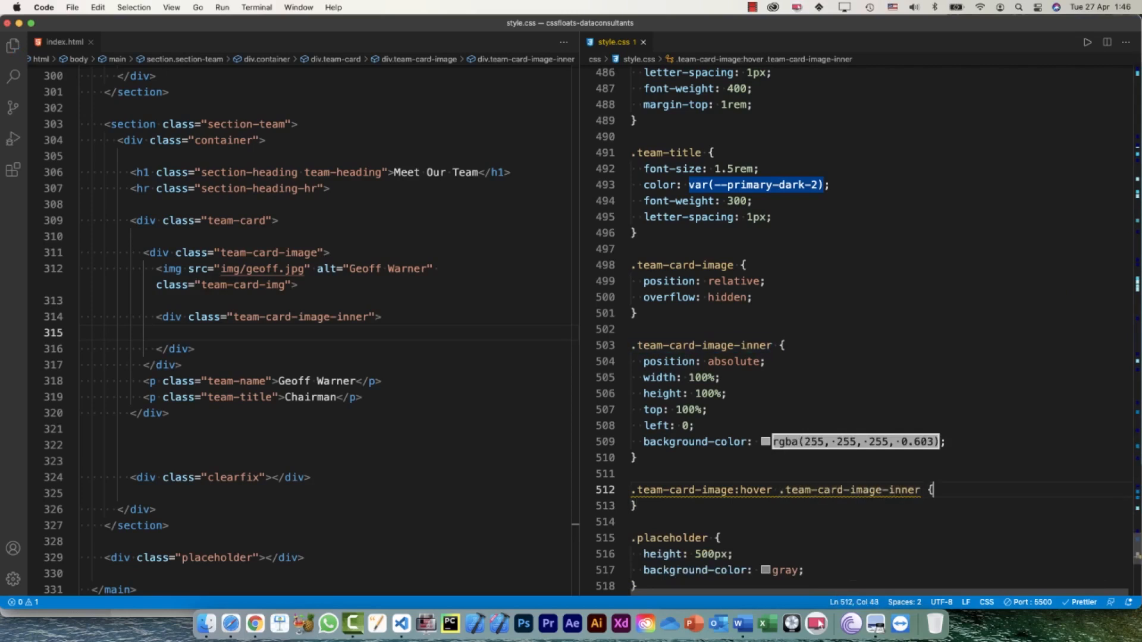
key("Enter")
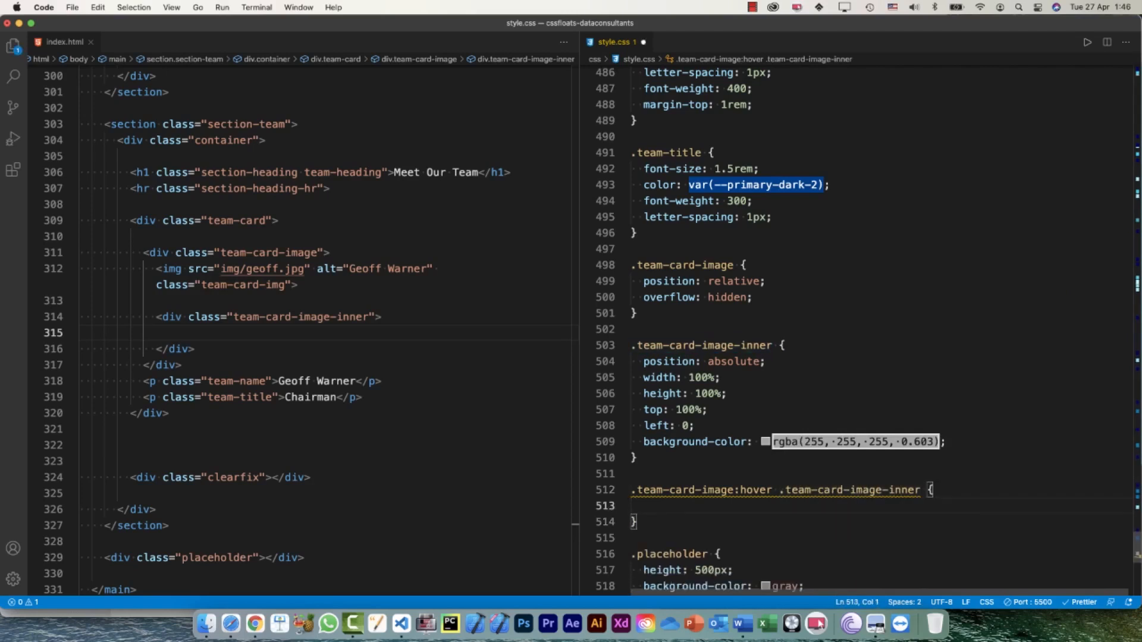
type("top: 0;")
type("left: 0;")
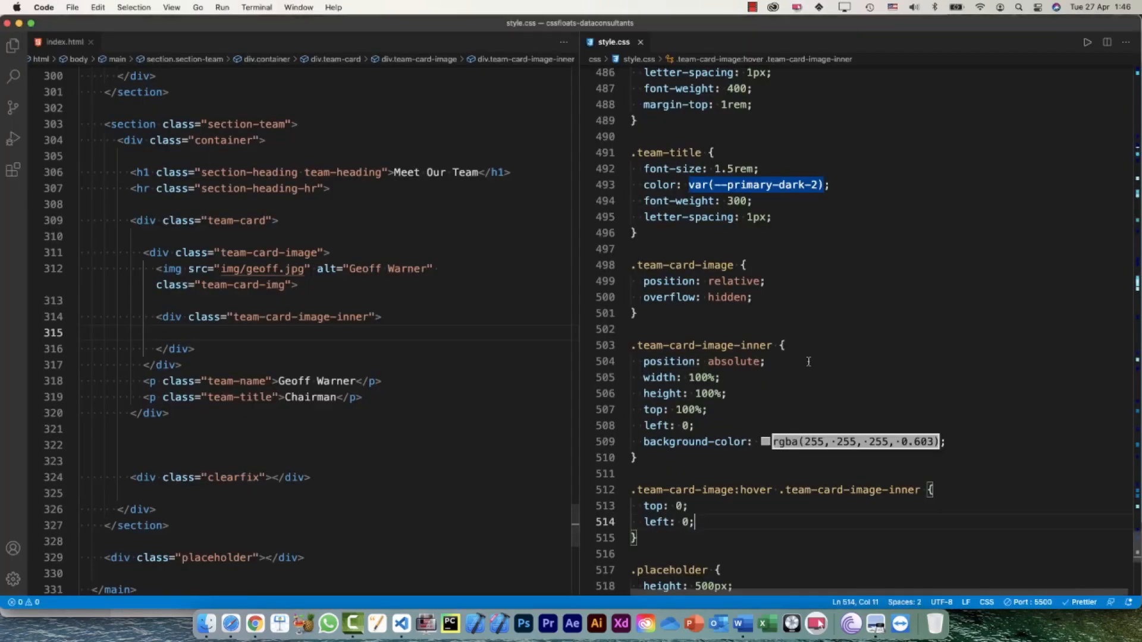
scroll("down", 3)
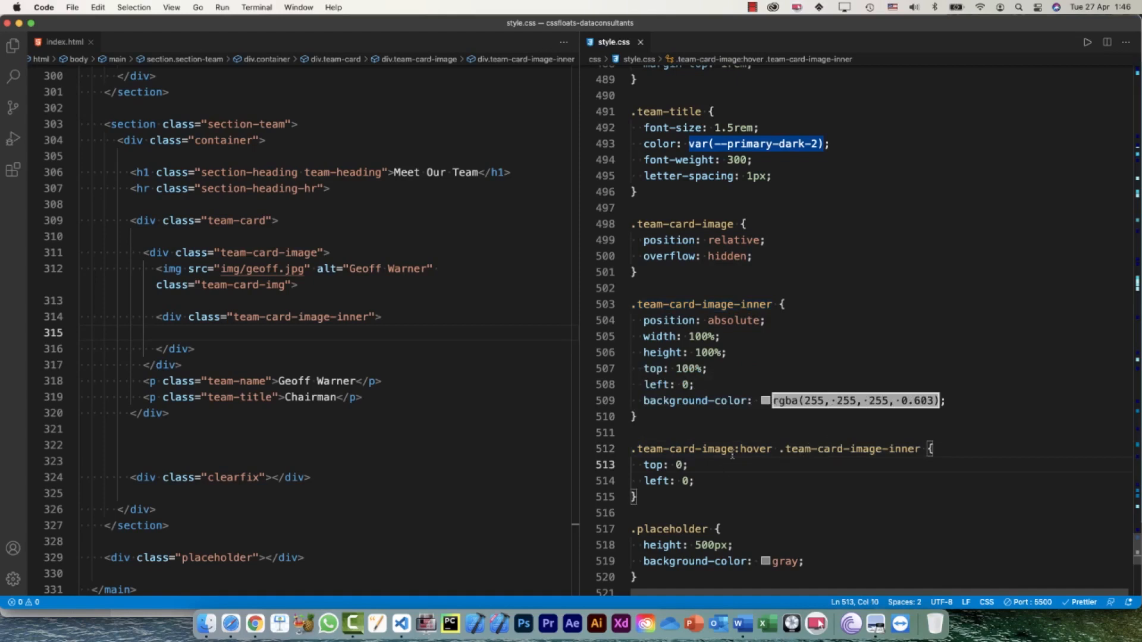
double_click(699, 449)
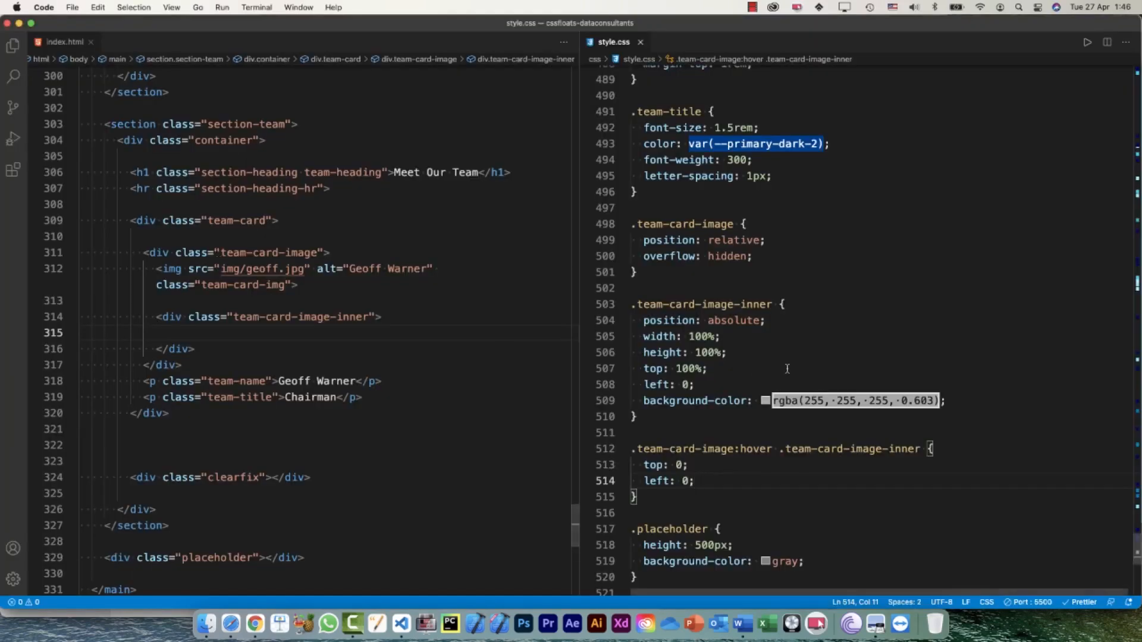
Give .team-card-image-inner a transition: all declaration
left_click(1006, 402)
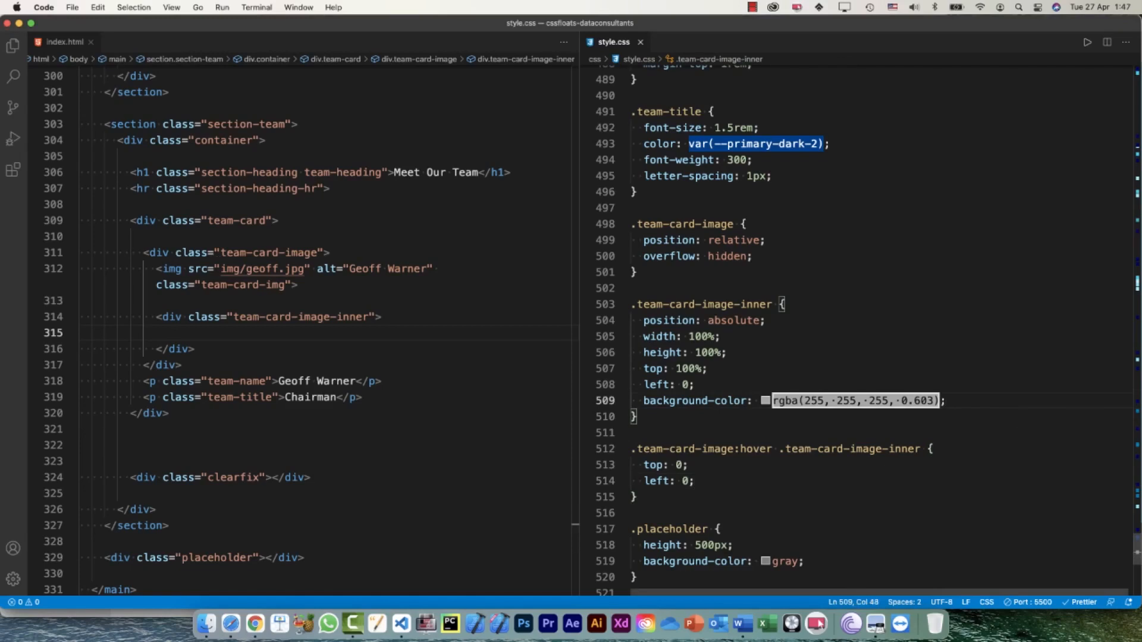
type("transition: ;")
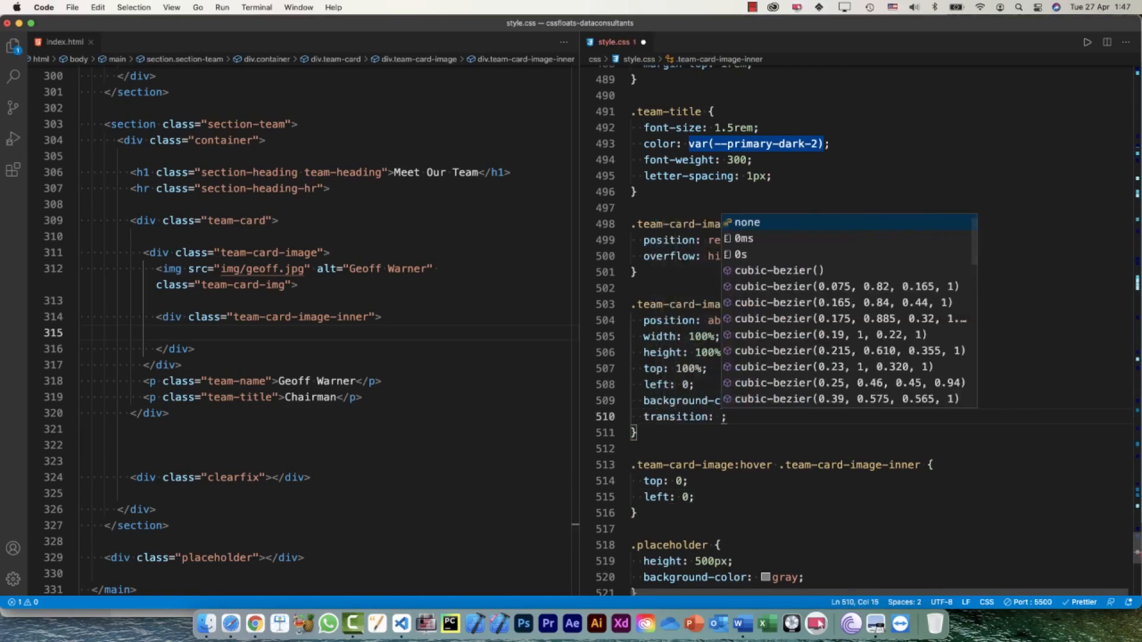
type("all")
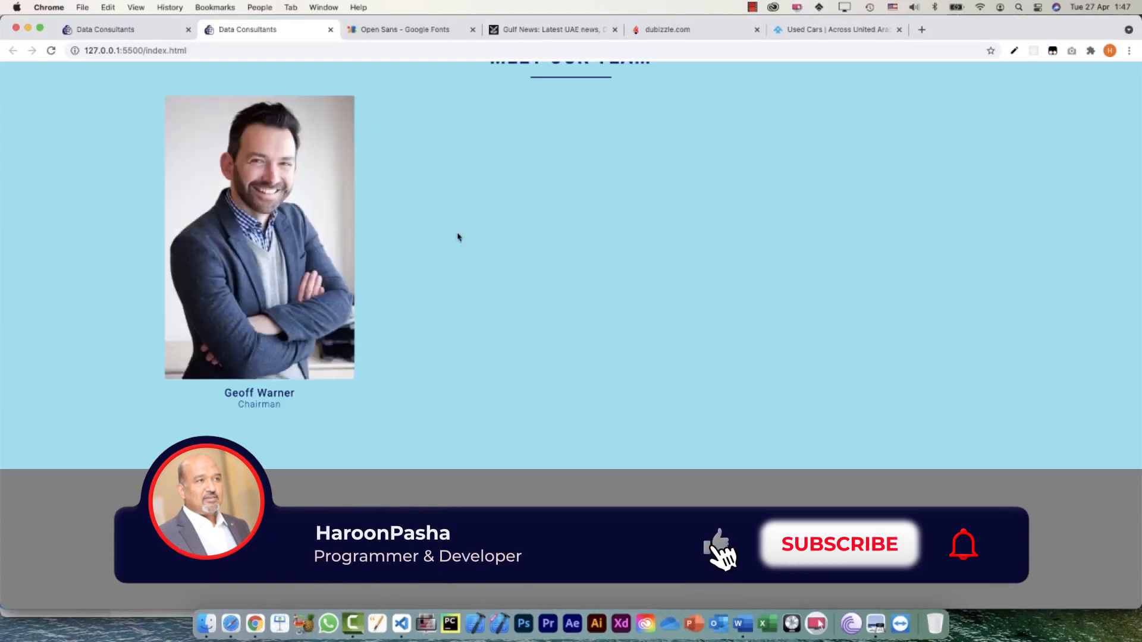
left_click(840, 544)
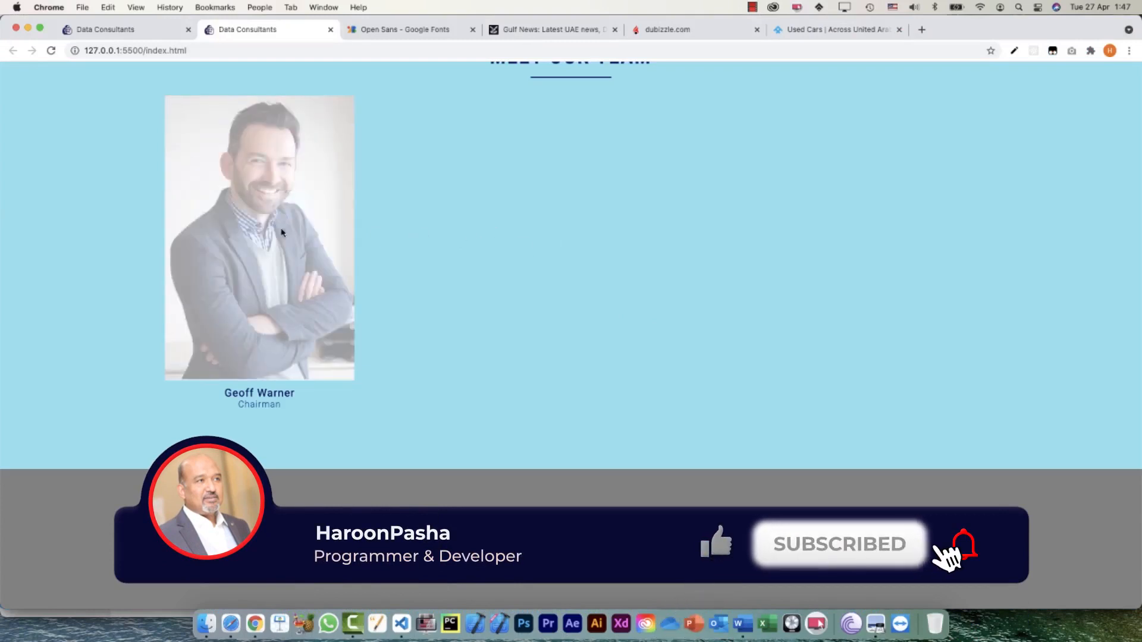